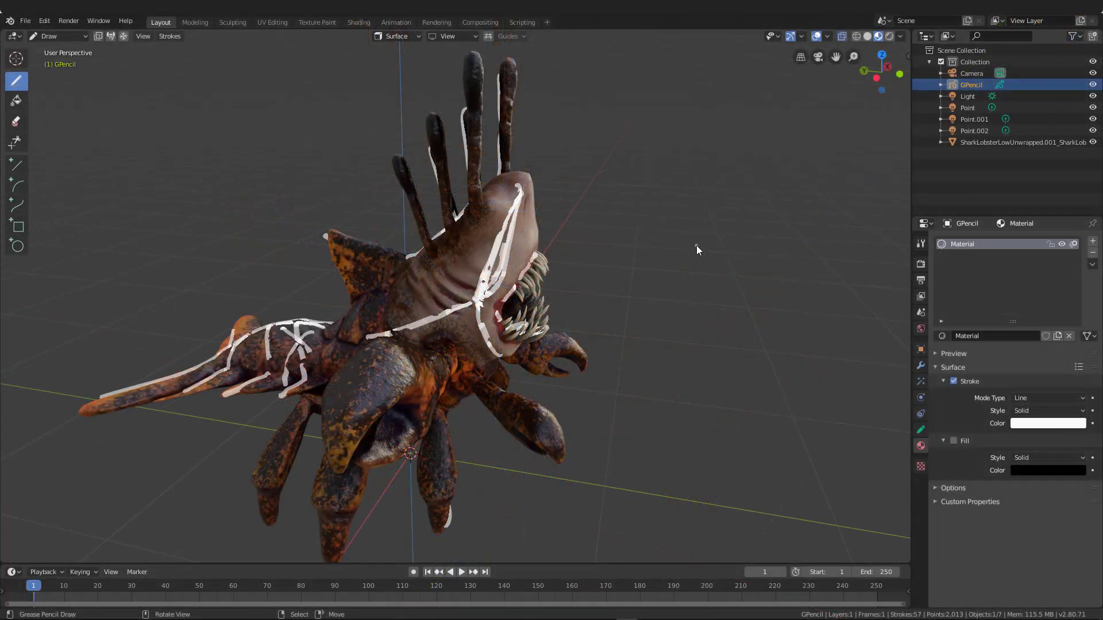
Delete the GPencil sketch from the outliner and add a new armature at the origin
right_click(970, 84)
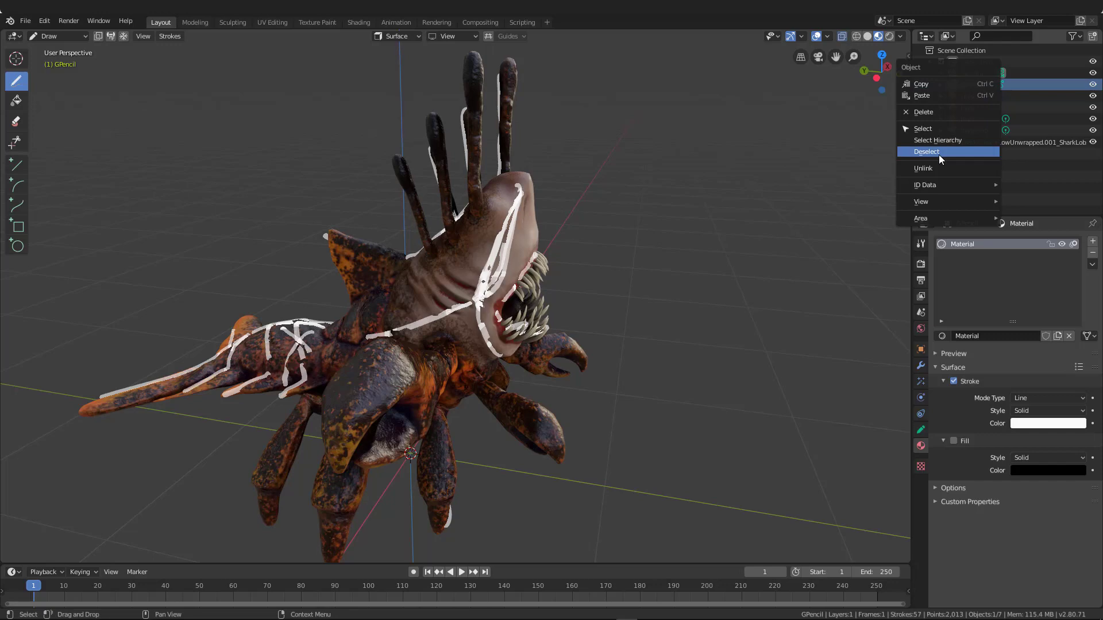
left_click(927, 151)
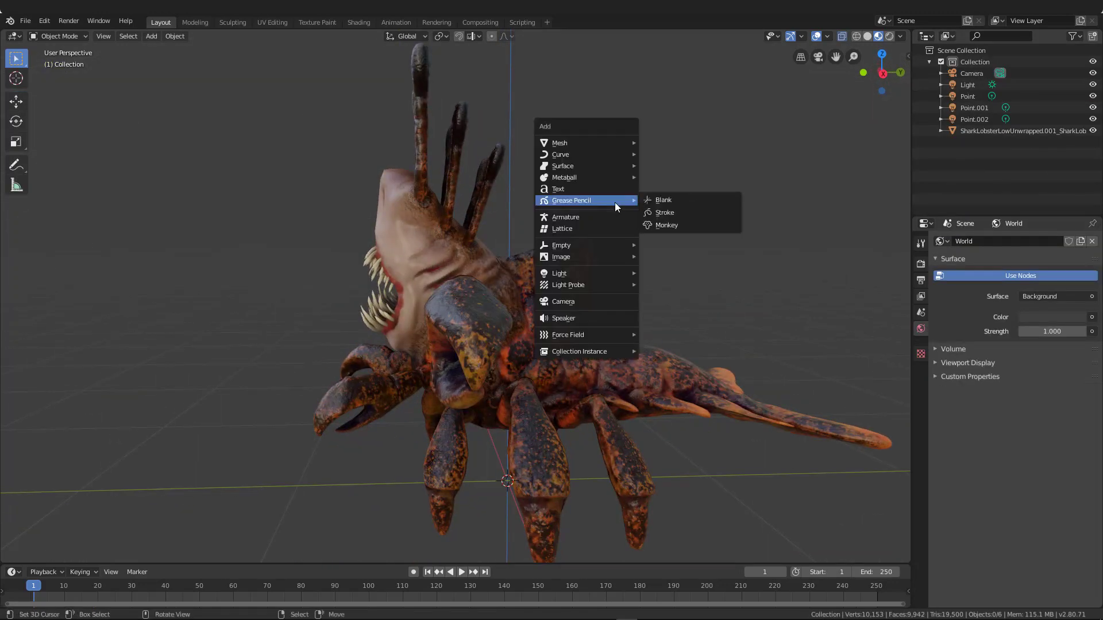
left_click(564, 216)
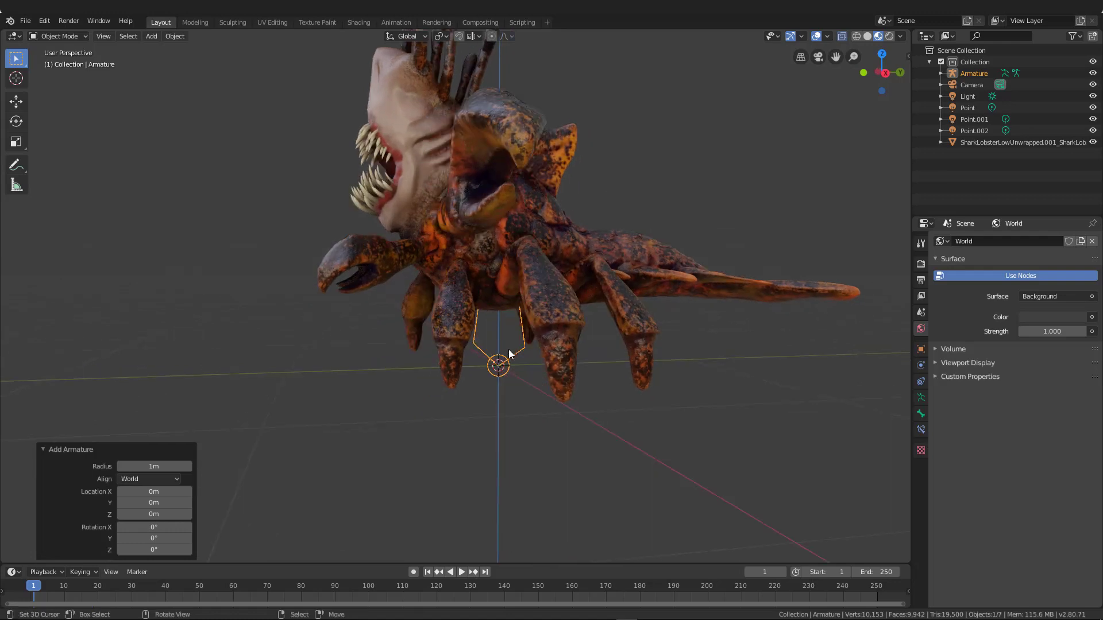
Enable In Front in the armature's Viewport Display settings
left_click(920, 403)
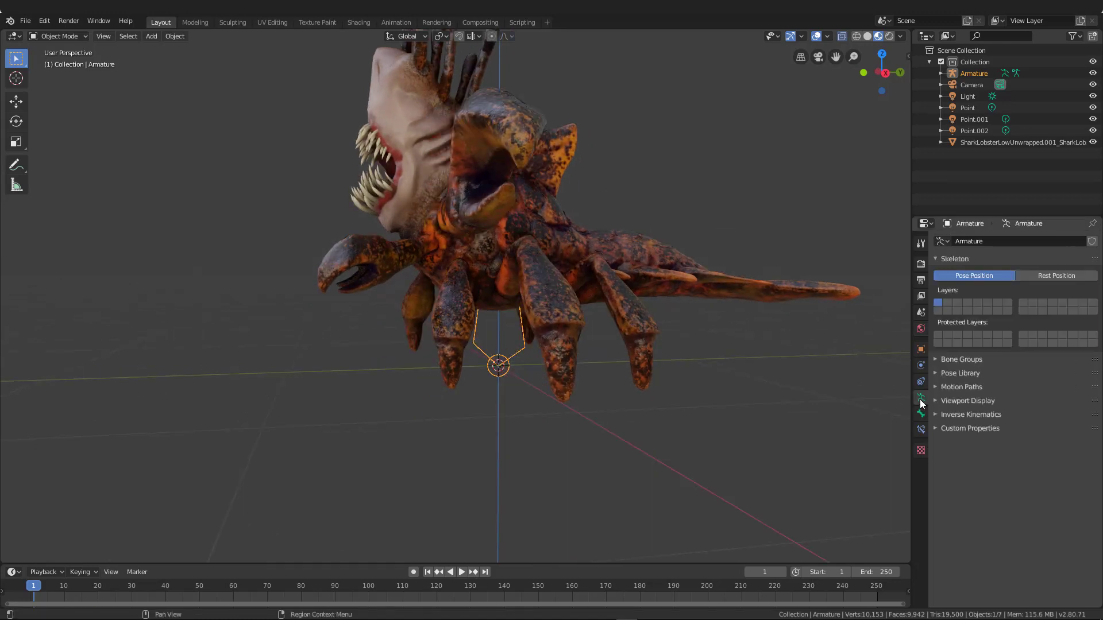
left_click(968, 400)
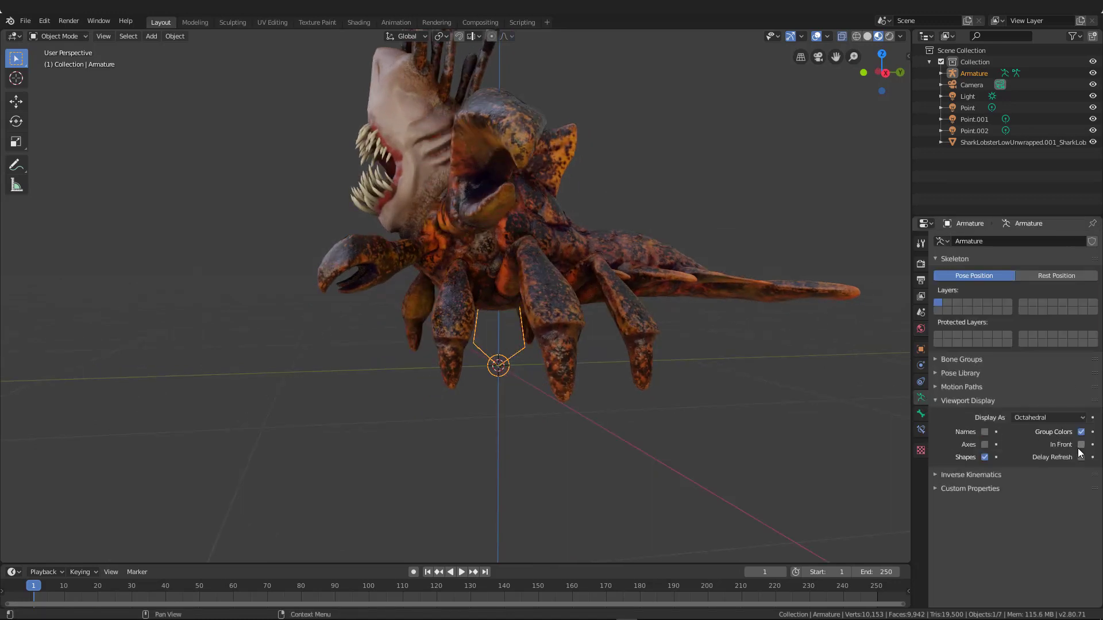
left_click(1081, 444)
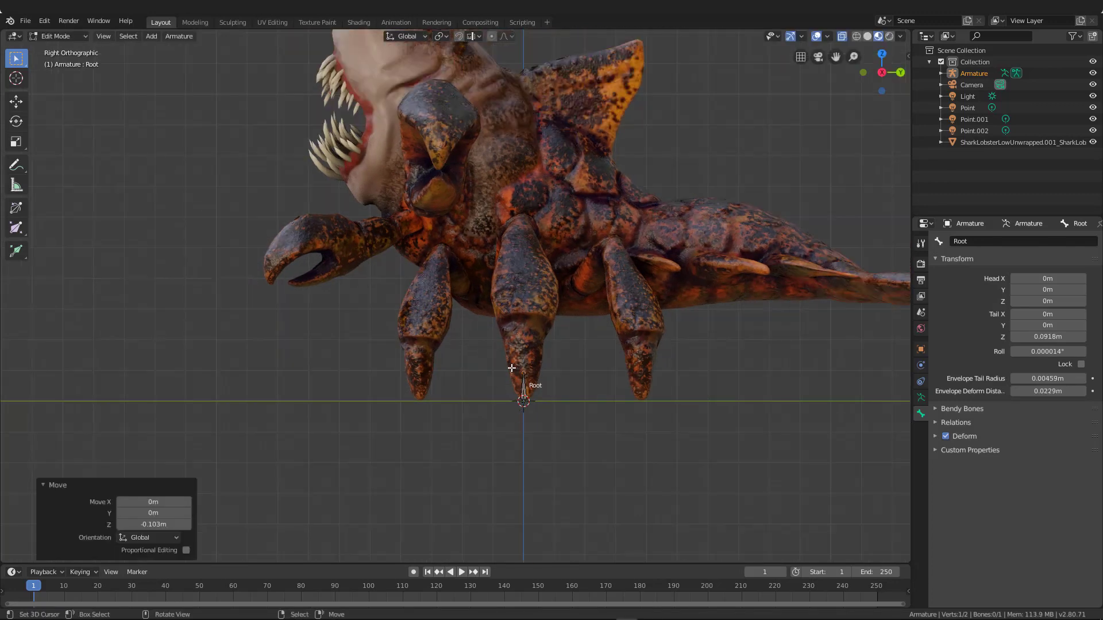
mouse_move(550, 383)
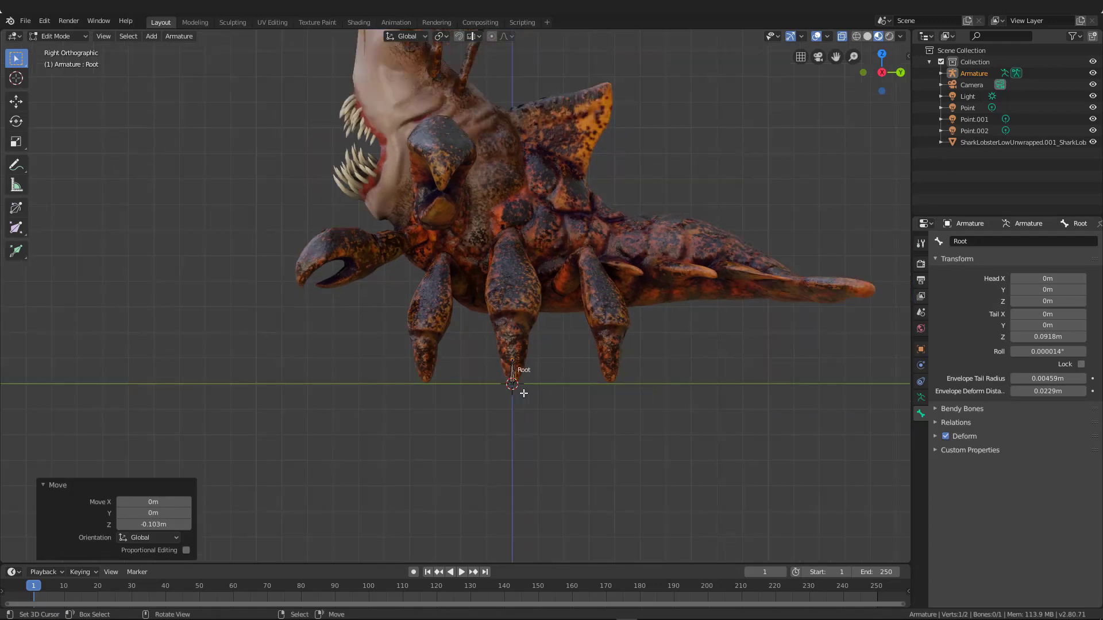
mouse_move(516, 353)
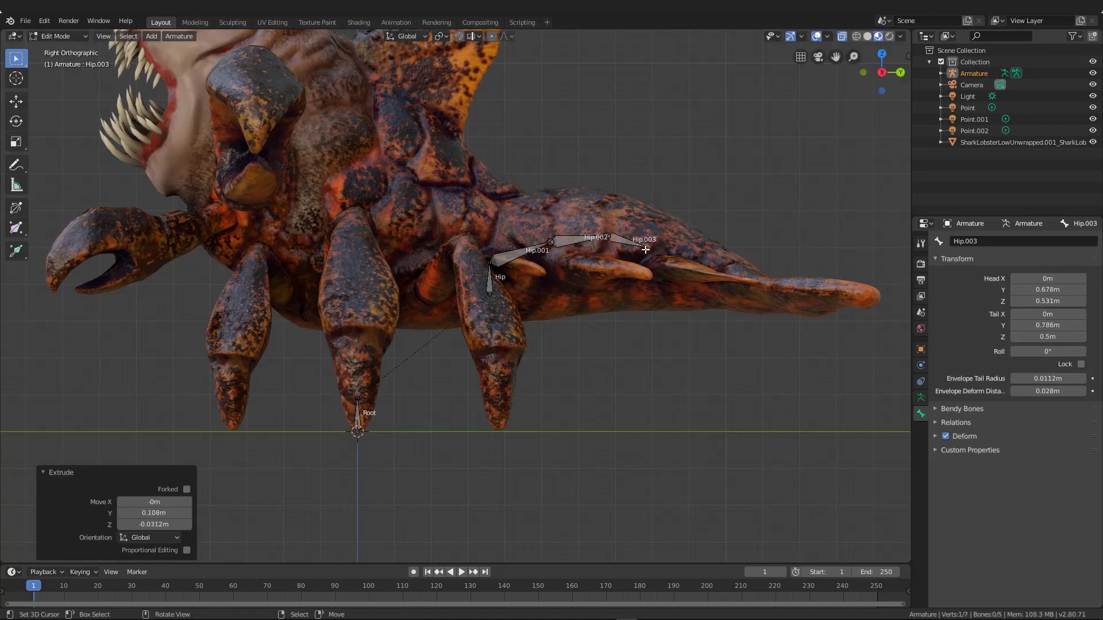
Rename the first bone after Hip to Tail.000
left_click(514, 257)
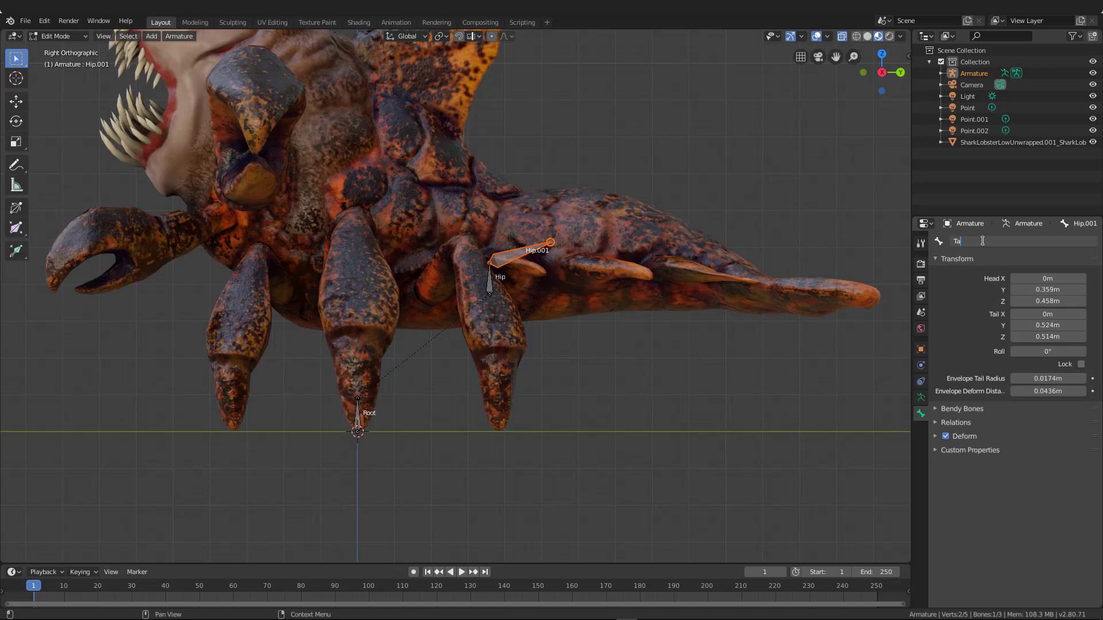
type("Tail.0003")
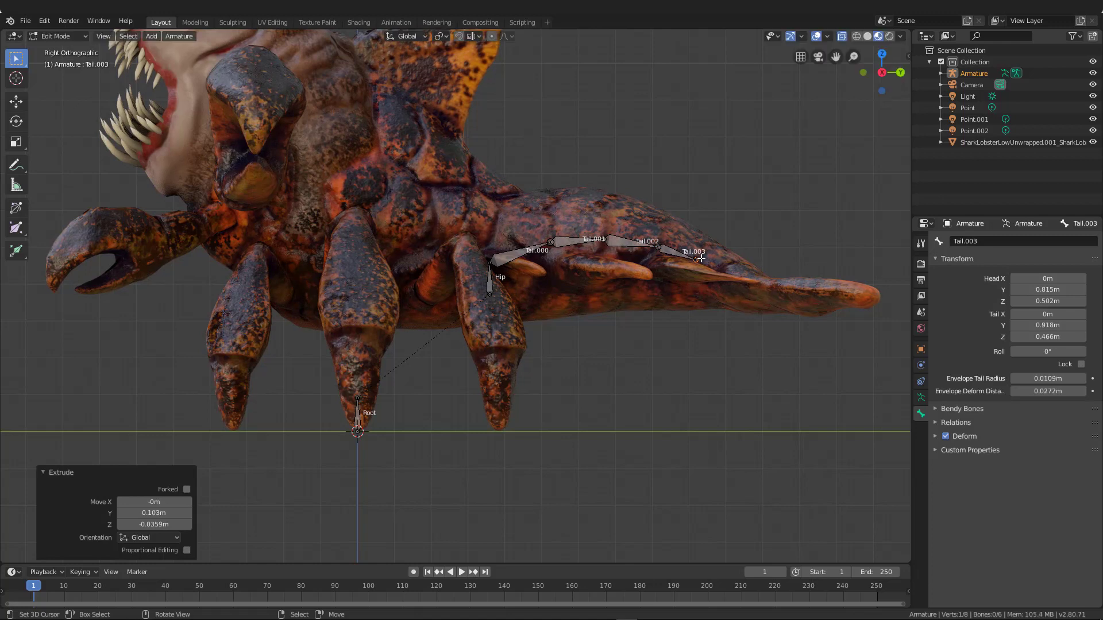
mouse_move(690, 237)
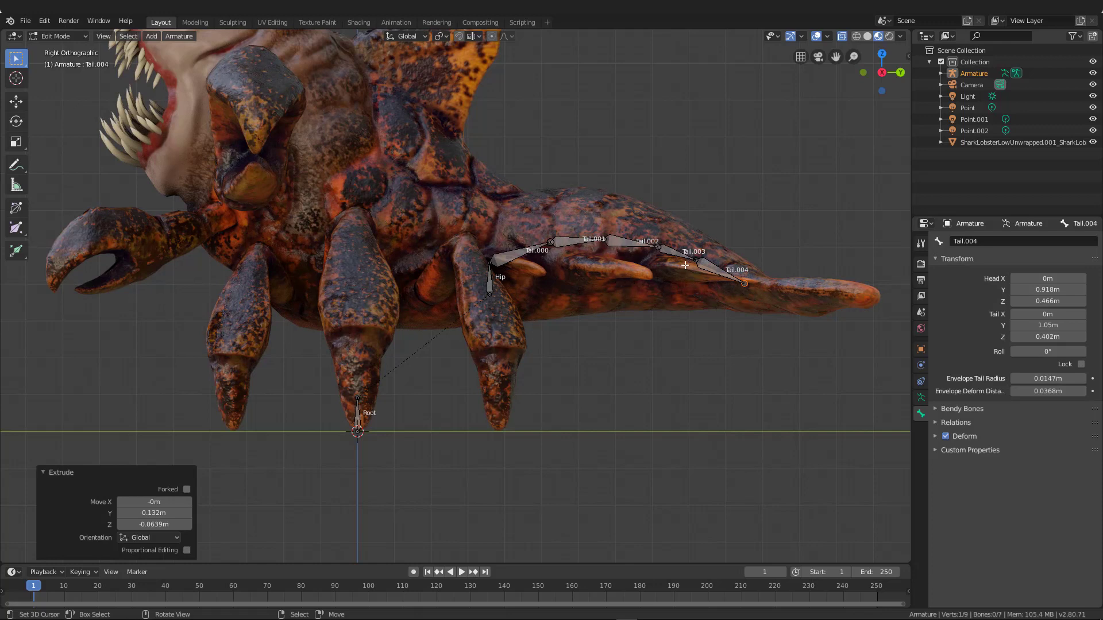
Enable X-Axis Mirror in the sidebar's Tool options
left_click(904, 78)
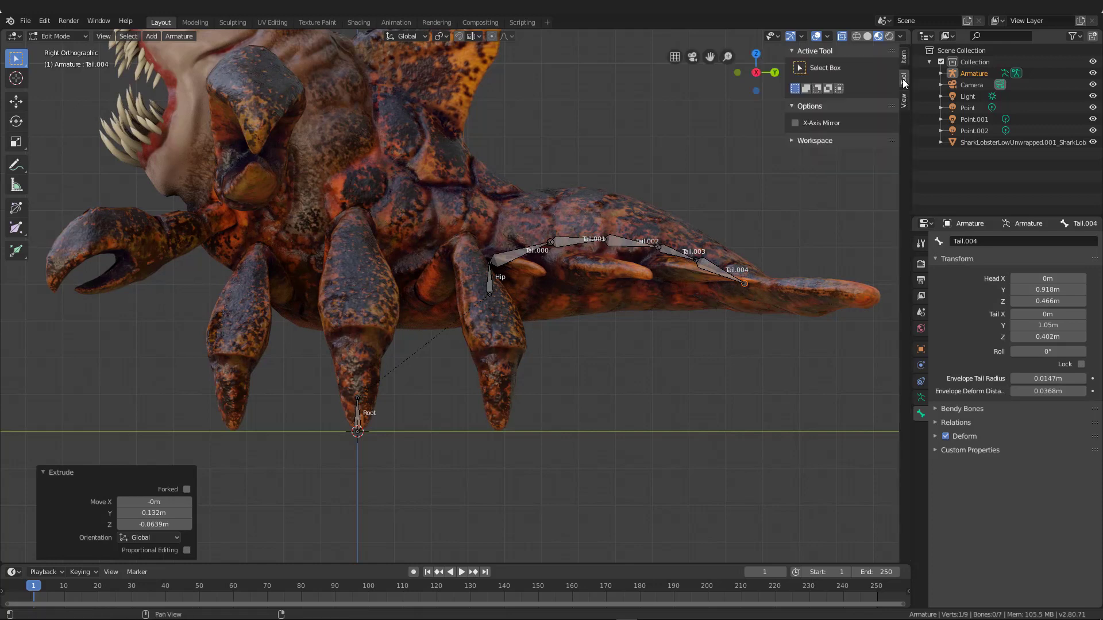
left_click(796, 122)
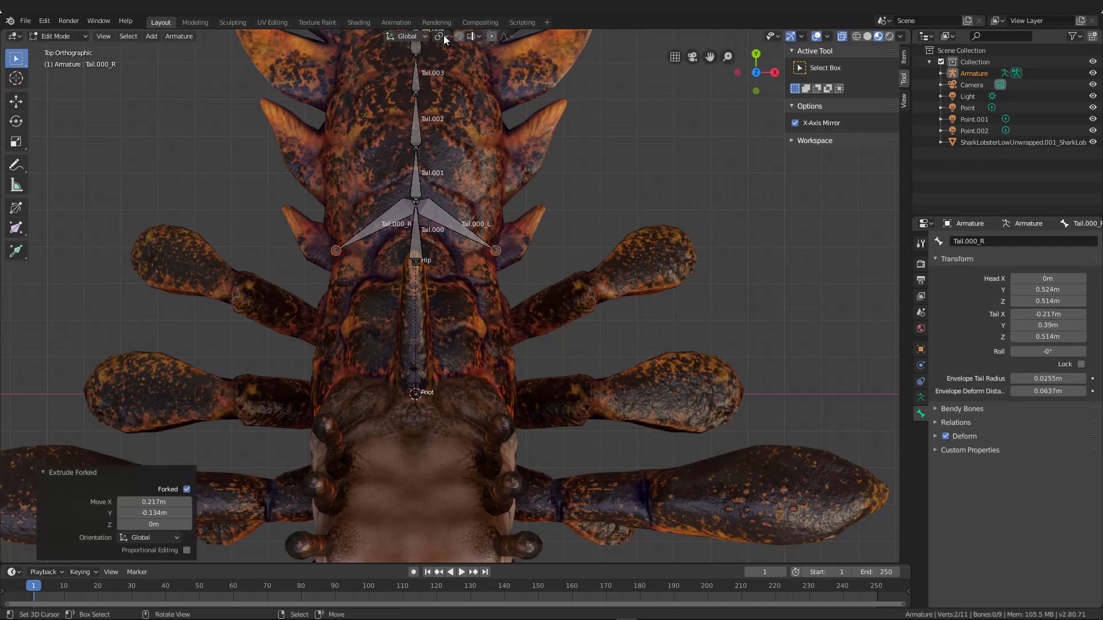
left_click(444, 35)
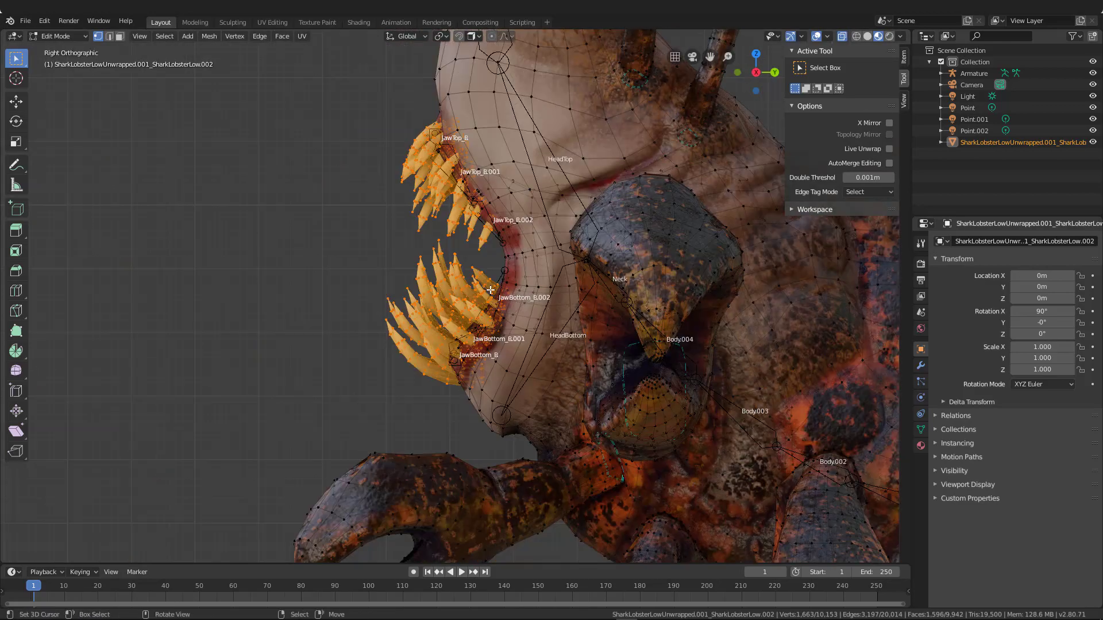
Separate the teeth, parent the mesh with automatic weights, and rotate HeadBottom to test
key("Tab")
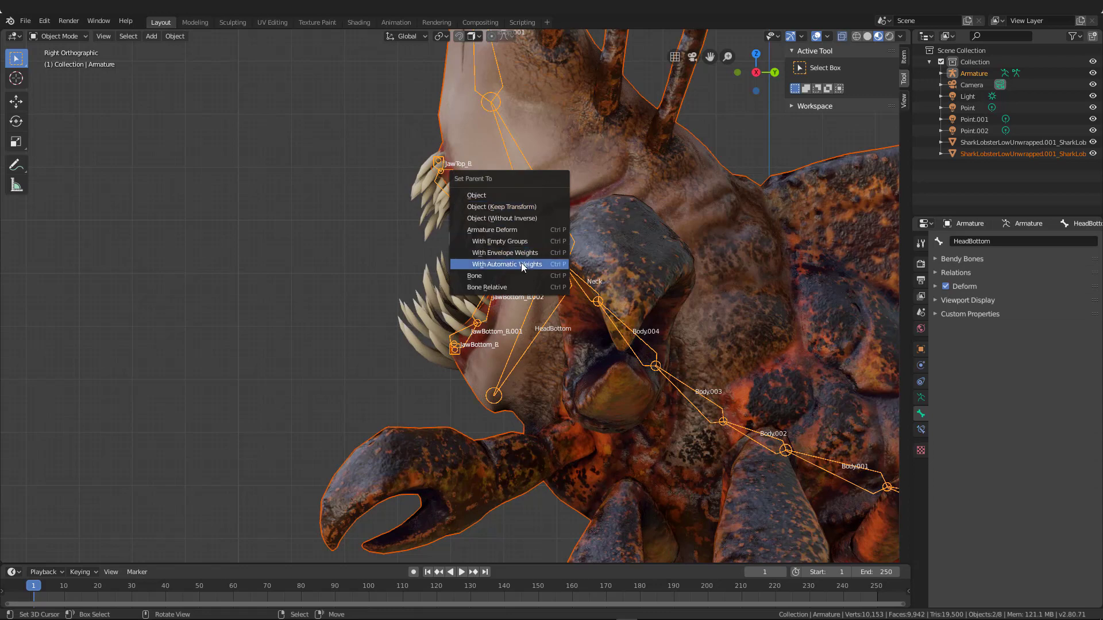
left_click(504, 264)
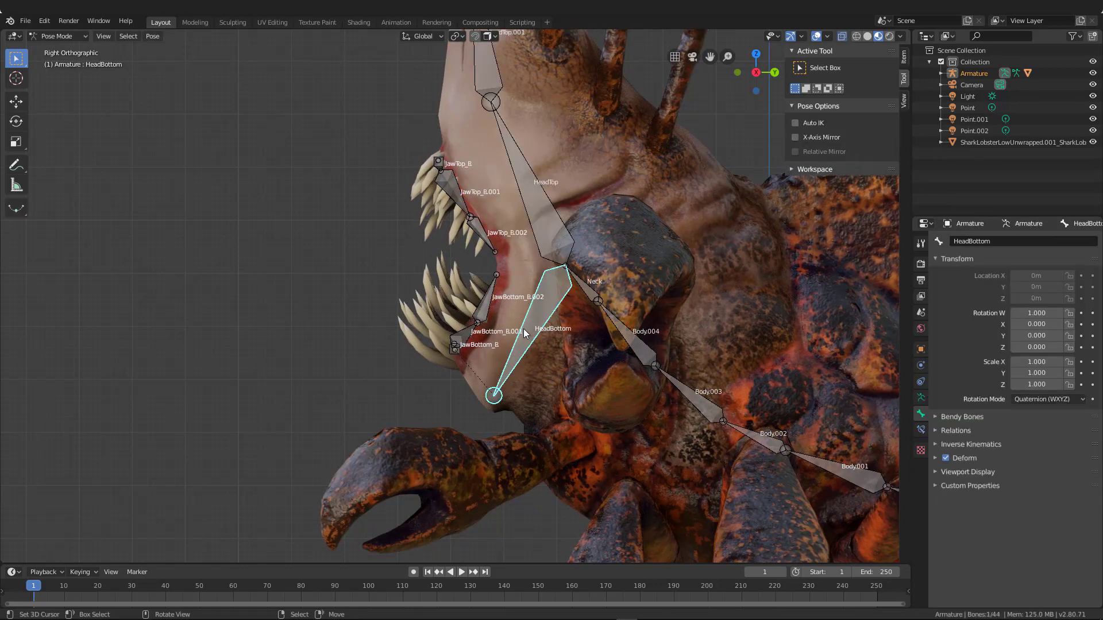
key("r")
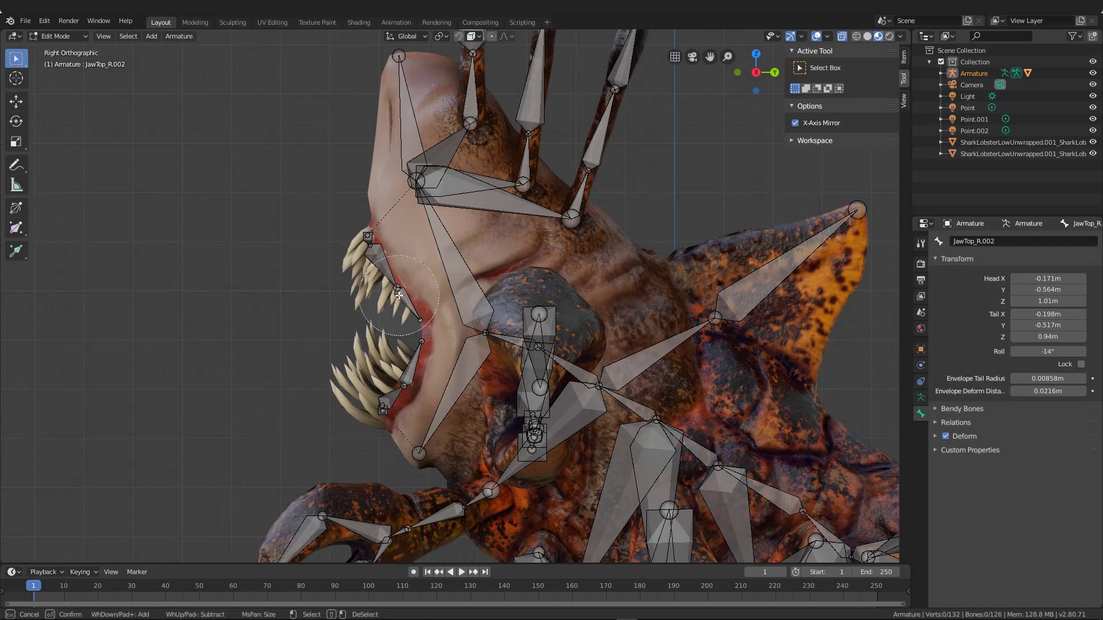
Select the upper teeth object and finish the HeadTop test rotation
key("a")
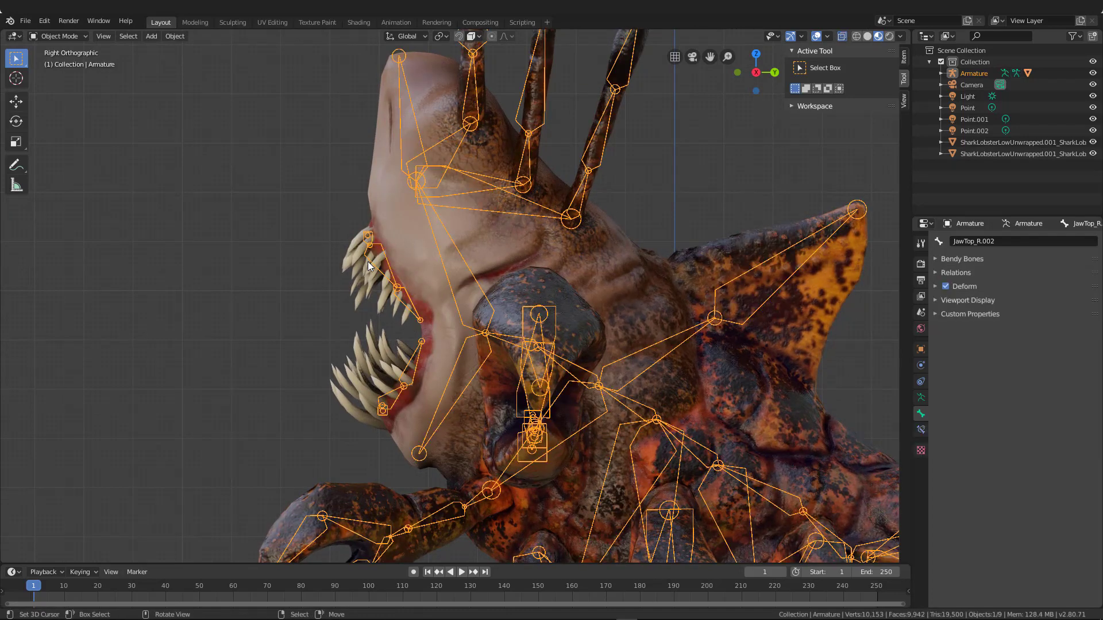
left_click(373, 267)
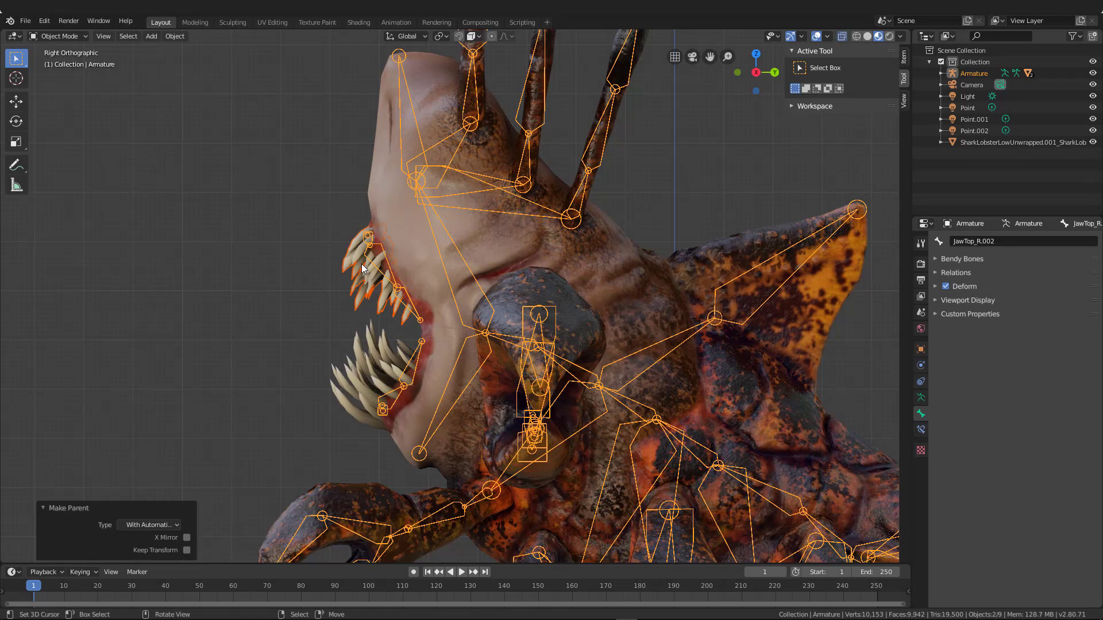
mouse_move(379, 295)
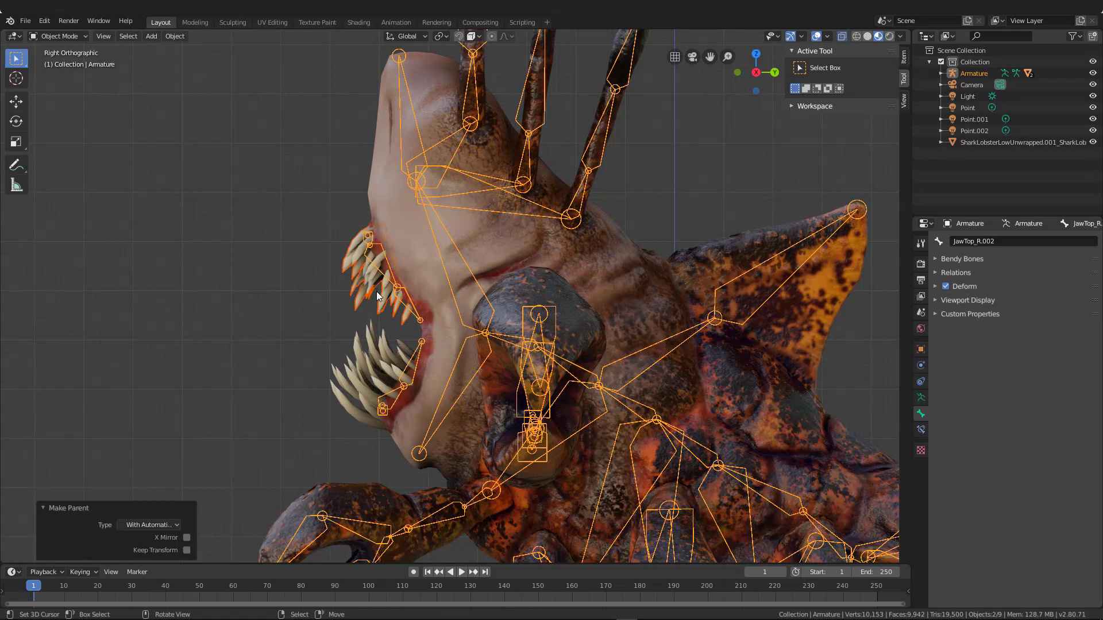
mouse_move(394, 288)
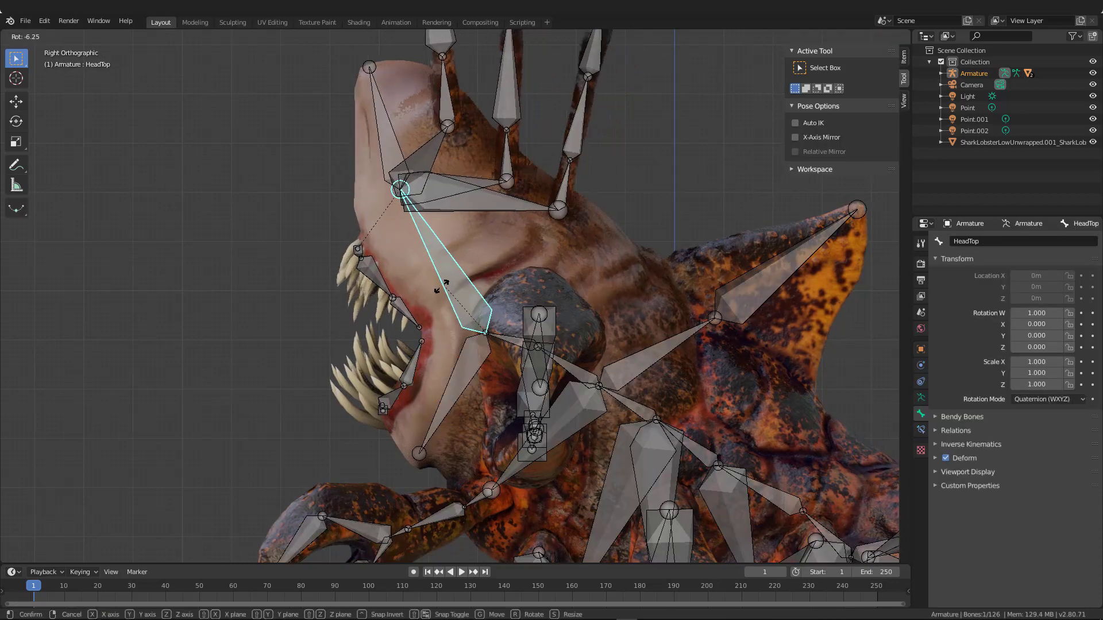
mouse_move(480, 270)
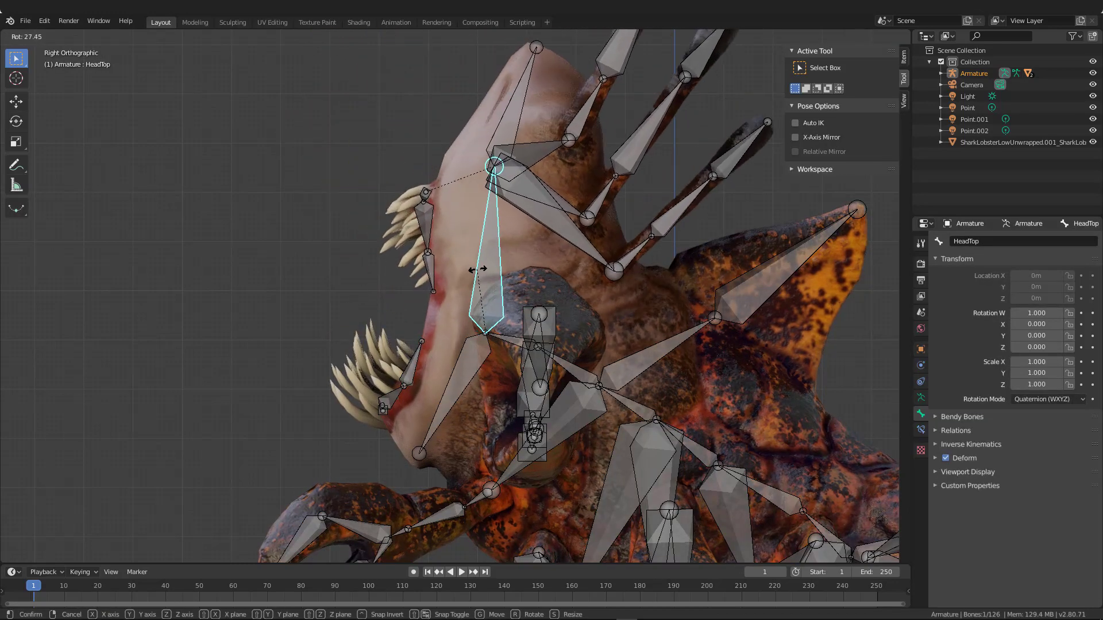
key("Tab")
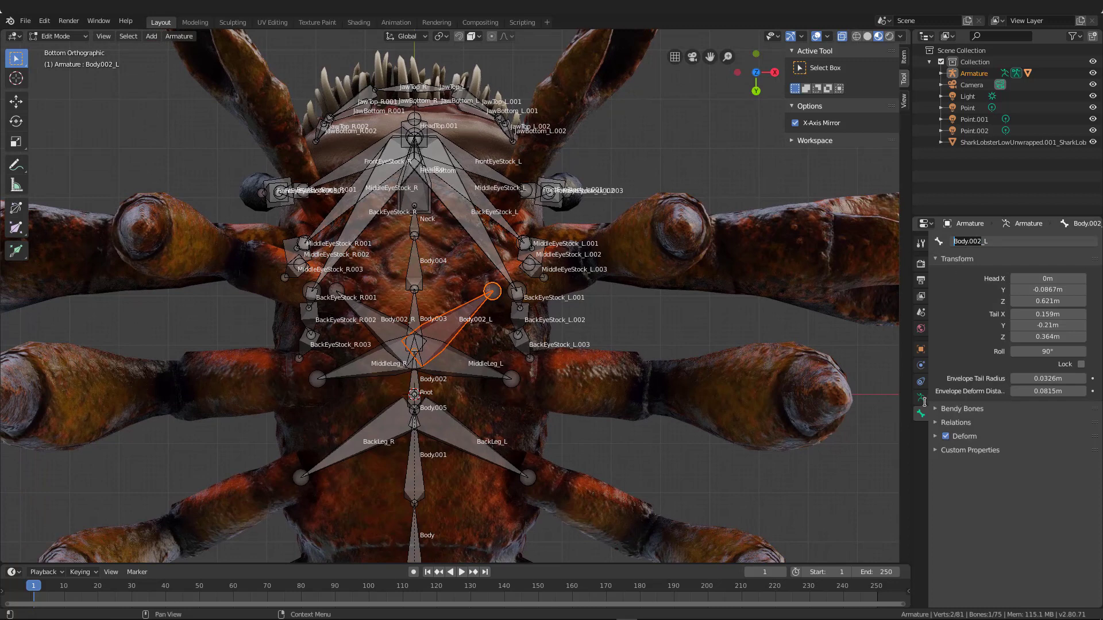
Set the armature's Display As to Stick, then go back to Bone properties
left_click(1047, 417)
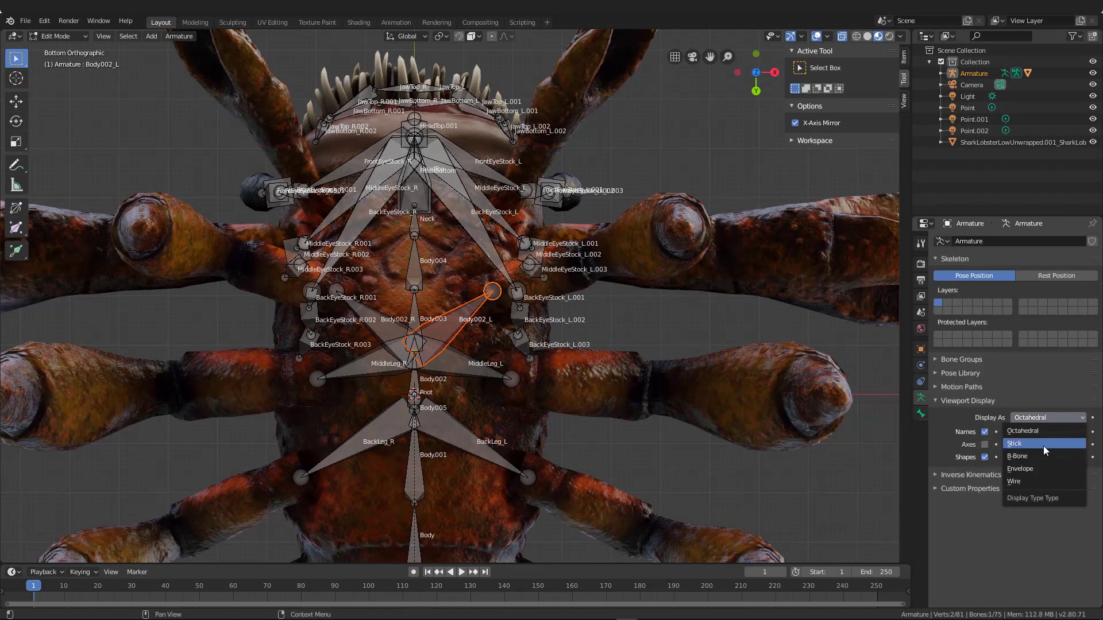
left_click(1015, 443)
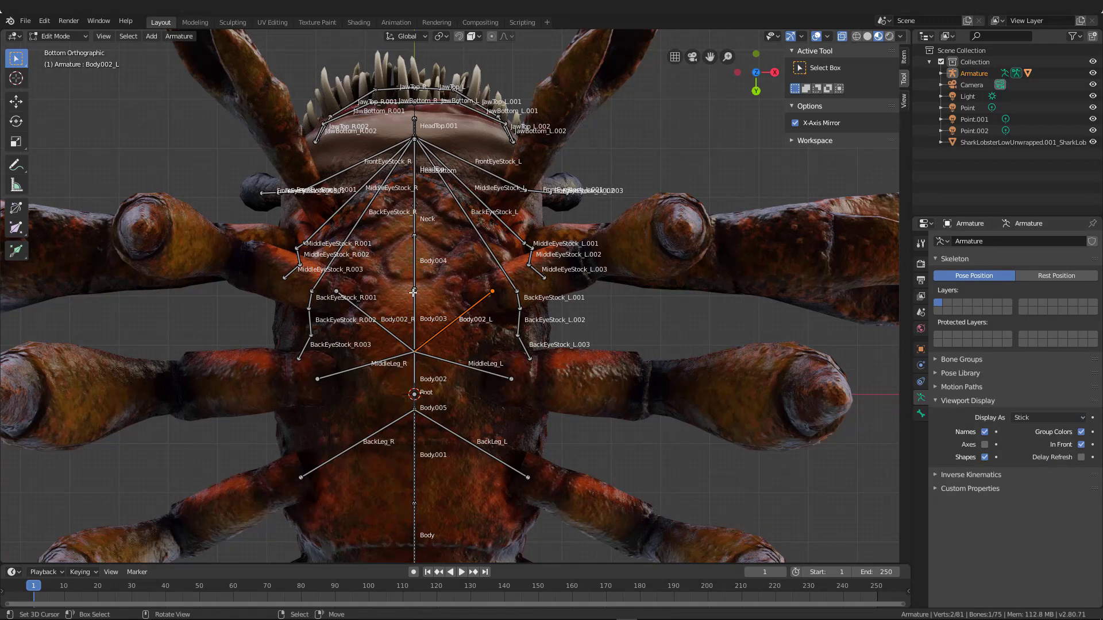
mouse_move(491, 292)
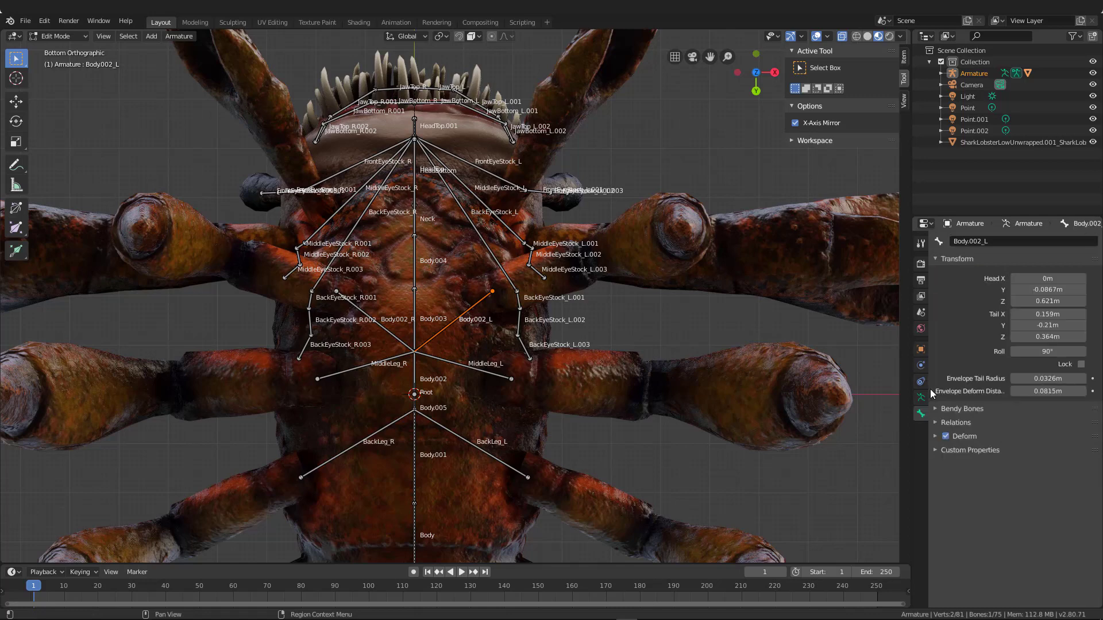
double_click(1023, 241)
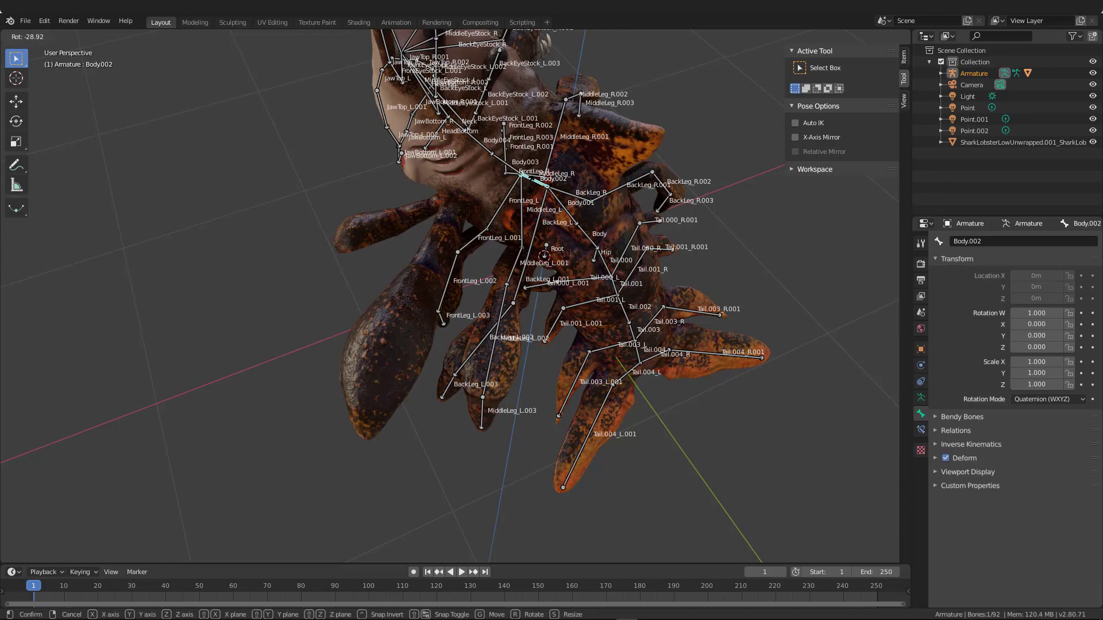
Confirm the Body002 bone's test rotation
left_click(492, 180)
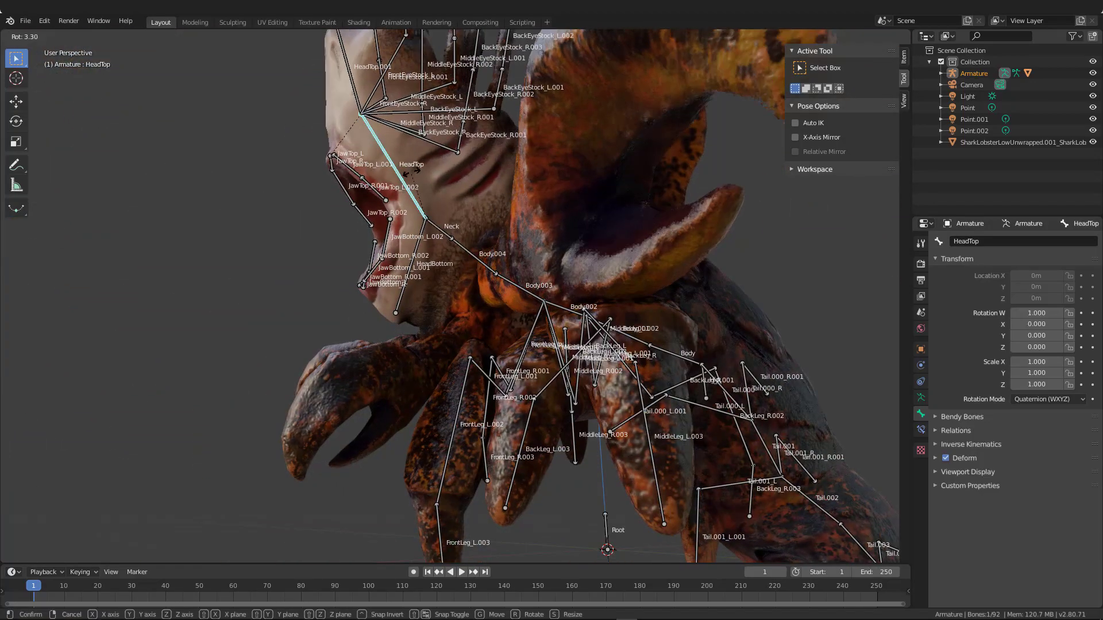
mouse_move(423, 176)
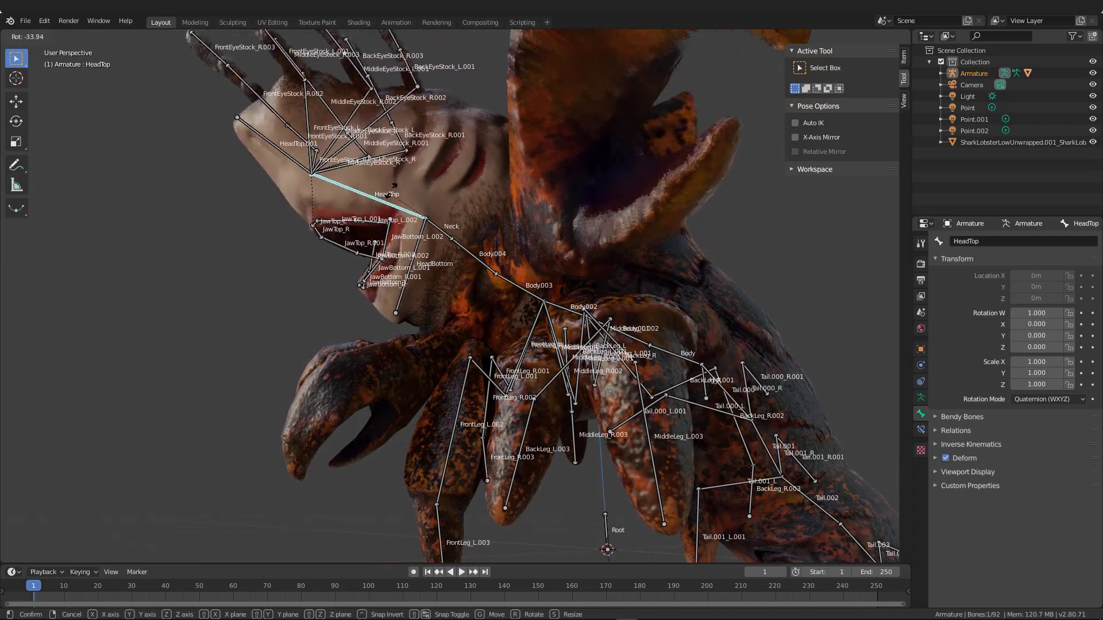
mouse_move(380, 204)
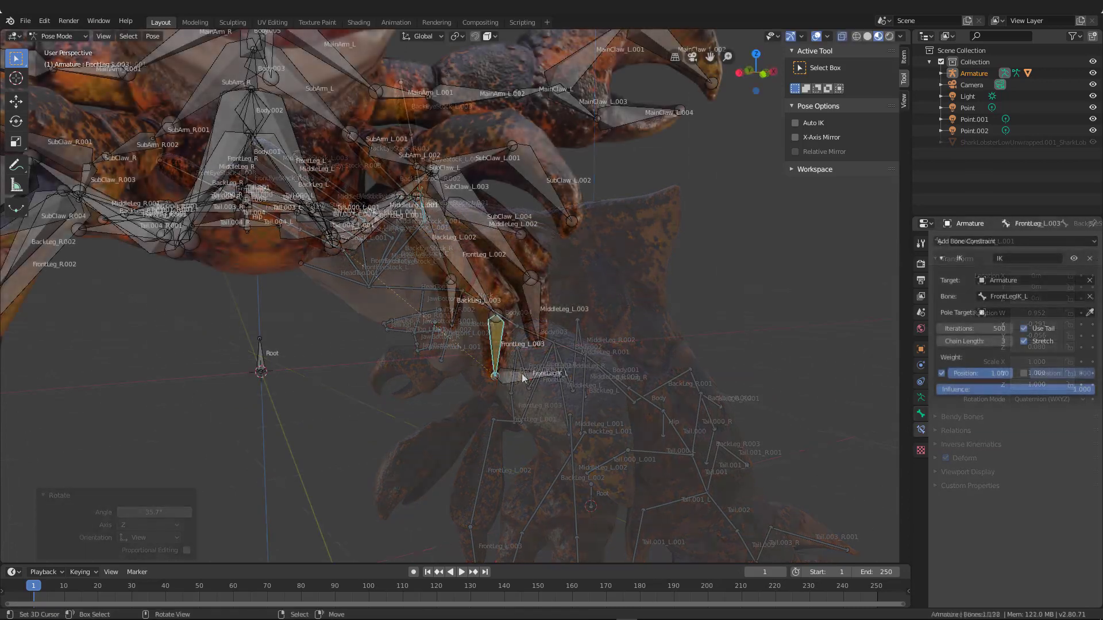
Move the FrontLegIK_L target bone with G so the left front leg follows
key("g")
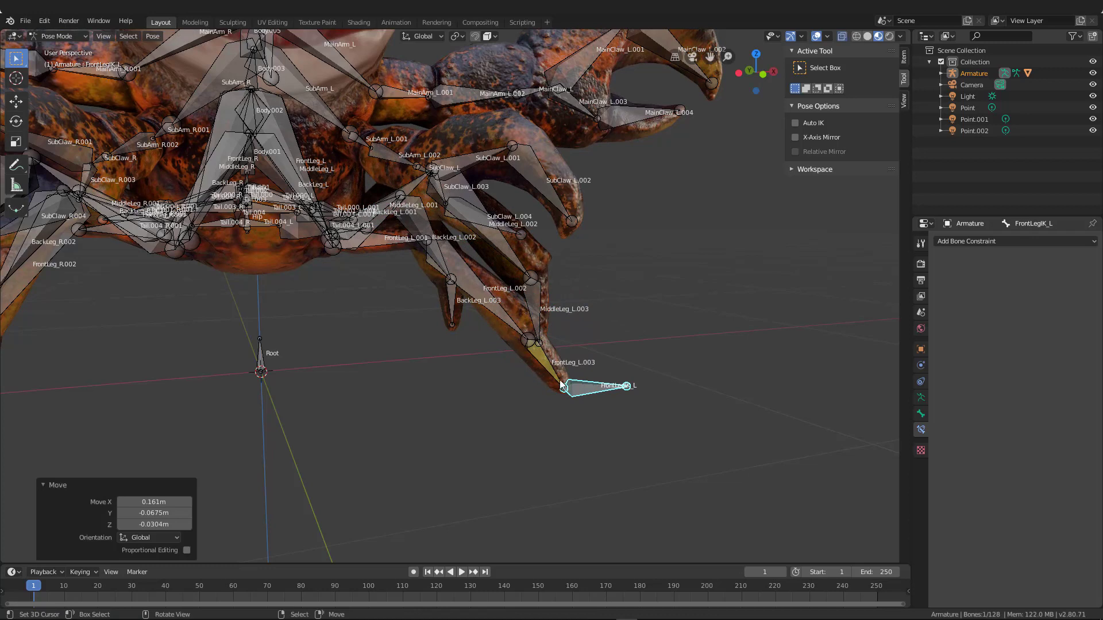
mouse_move(489, 304)
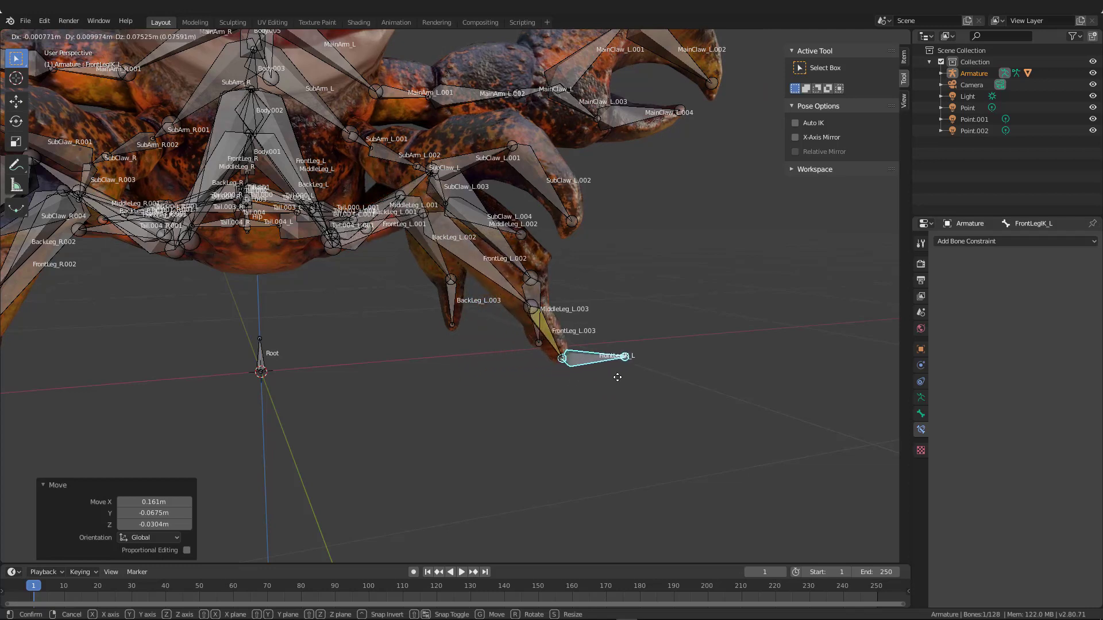
mouse_move(554, 412)
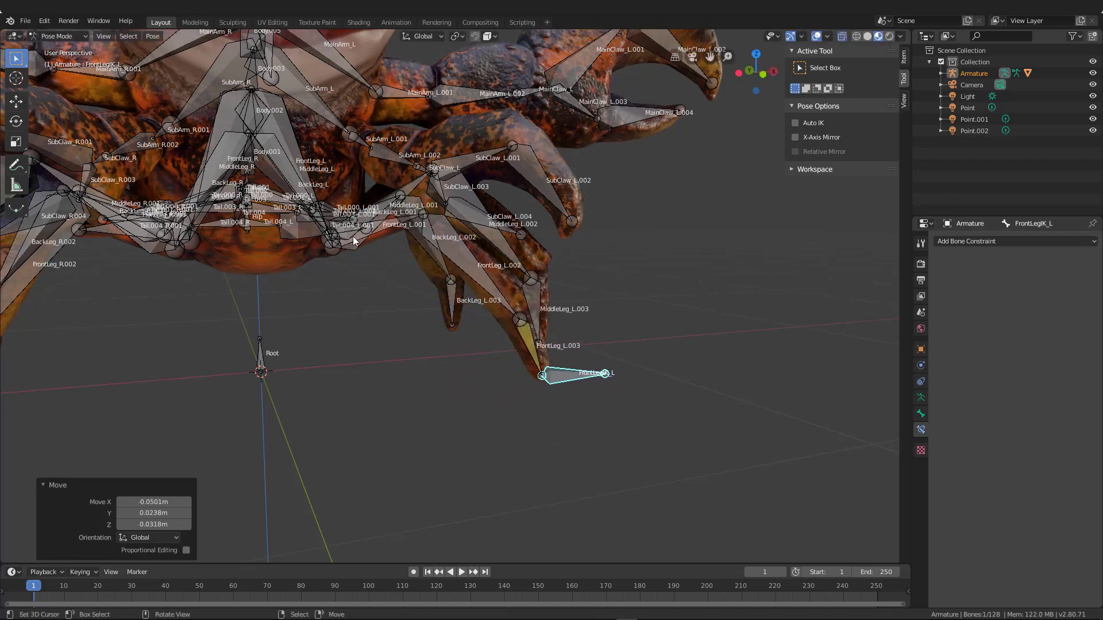
mouse_move(555, 386)
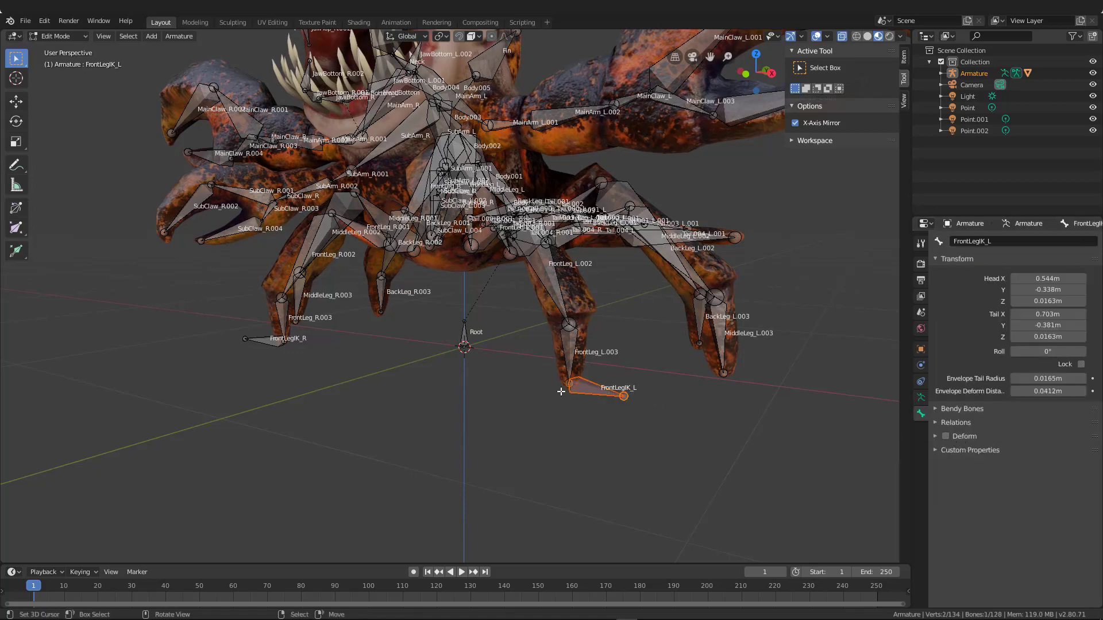
Uncheck Deform on FrontLegIK_R and FrontLegIK_L and clear FrontLegIK_L's parent
left_click(264, 340)
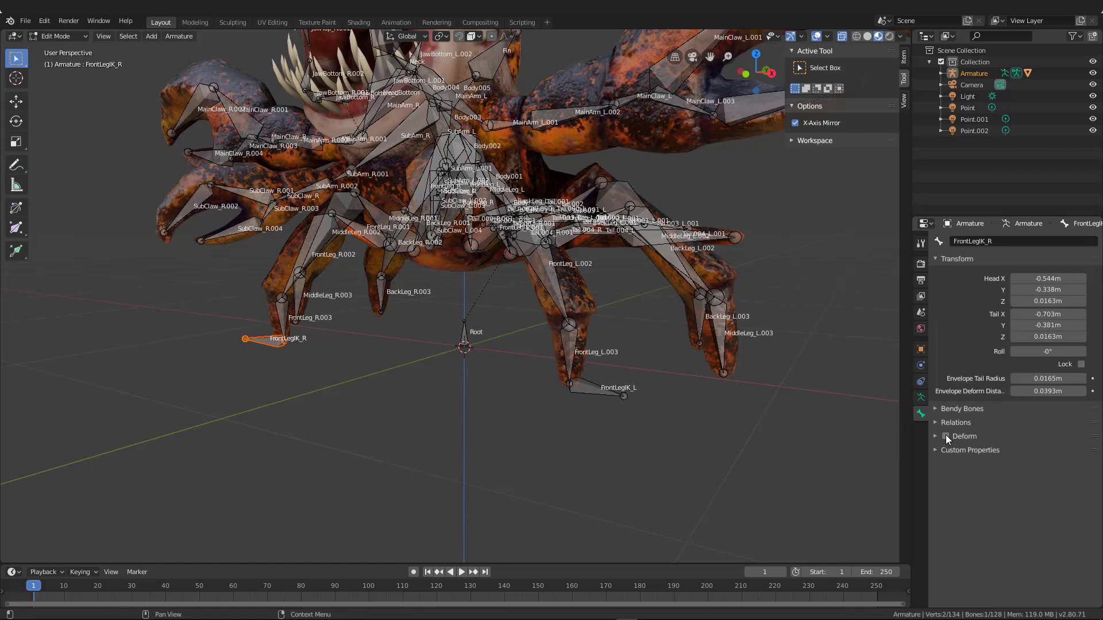
left_click(615, 388)
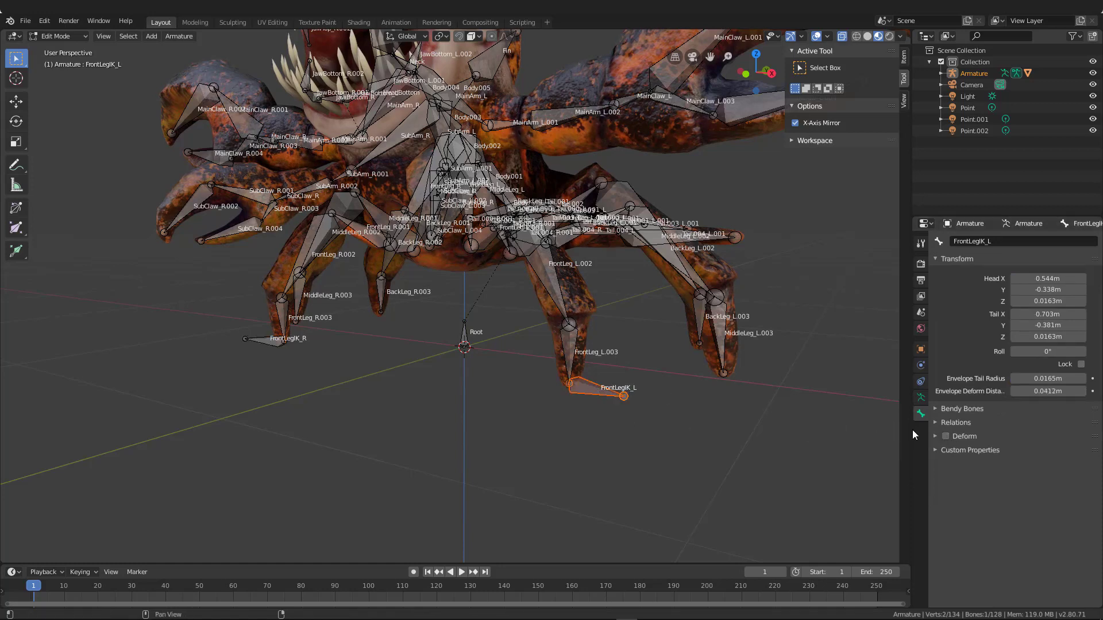
left_click(955, 423)
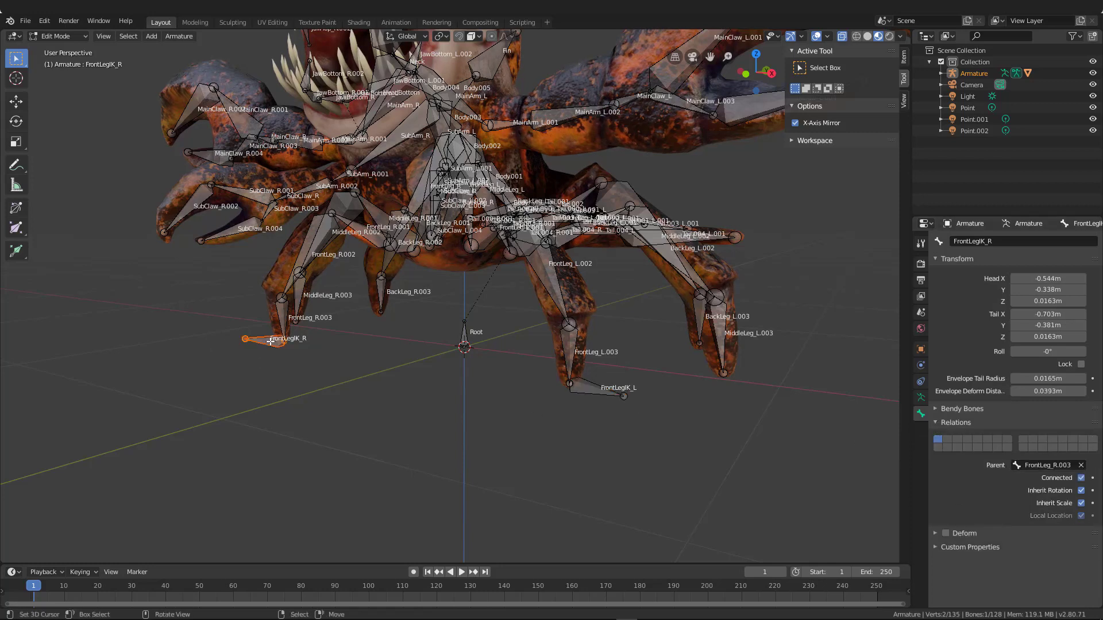
left_click(1082, 465)
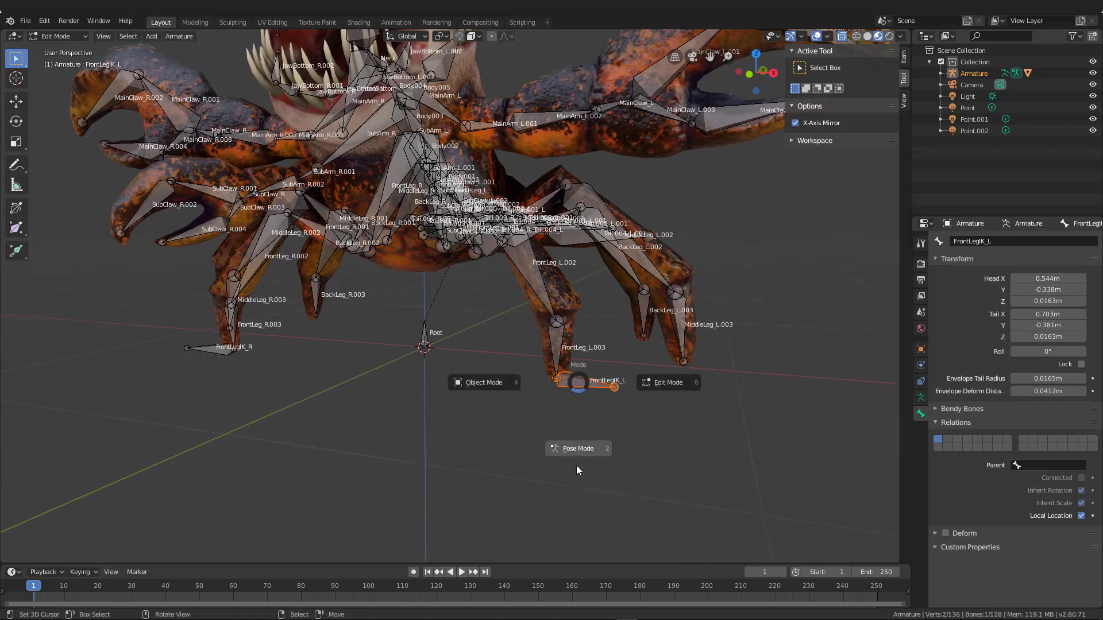
In Pose Mode, select FrontLegIK_L then FrontLeg_L.003 and view its Bone Constraints
left_click(577, 448)
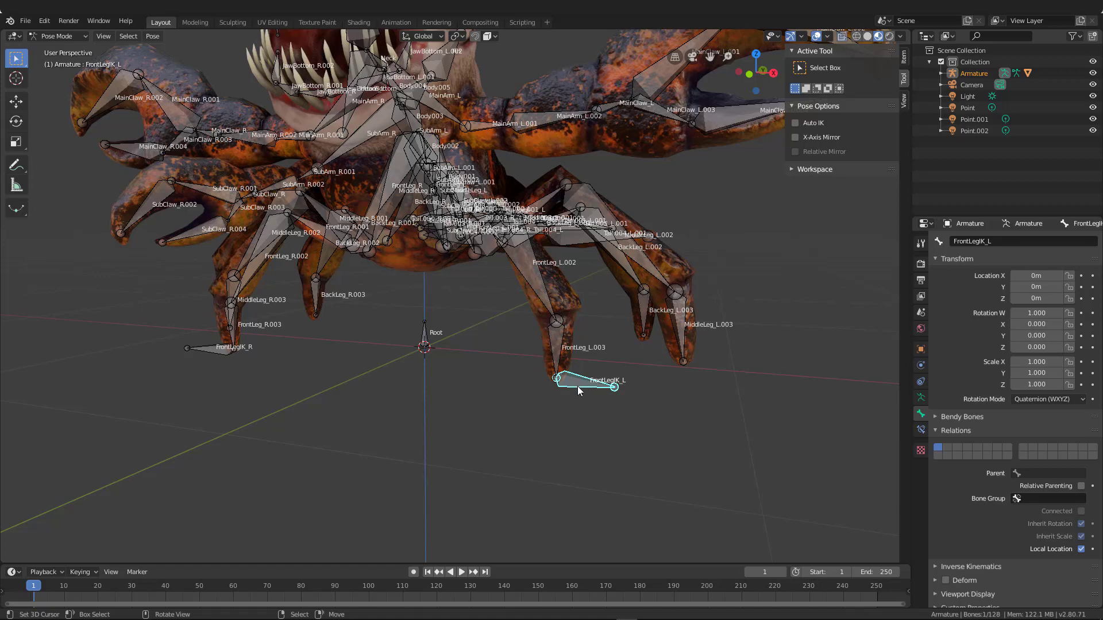
left_click(555, 327)
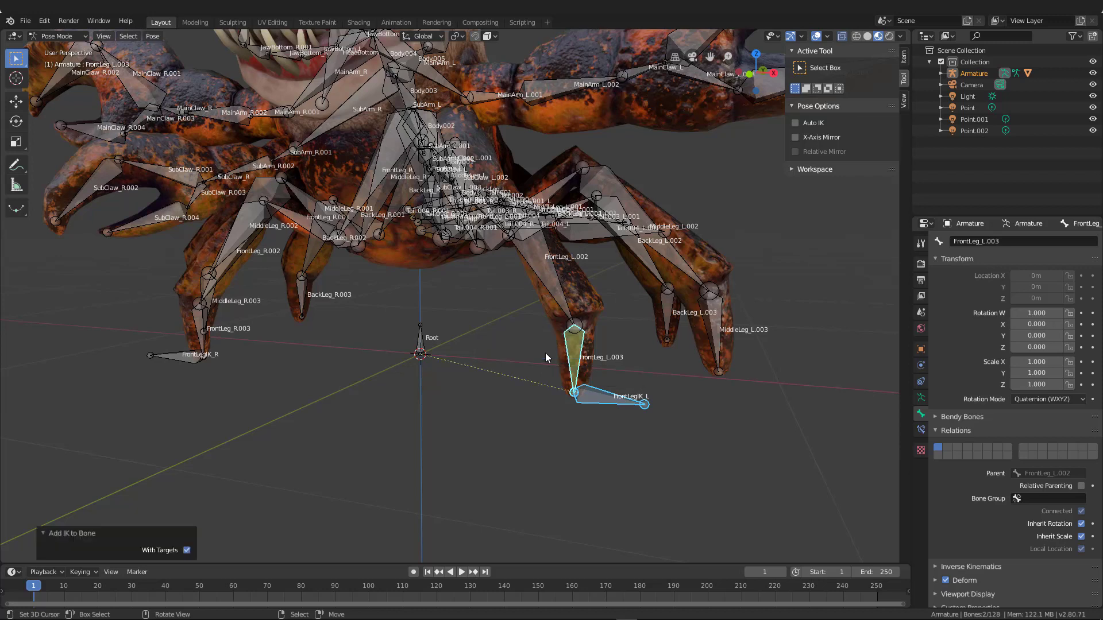
mouse_move(606, 405)
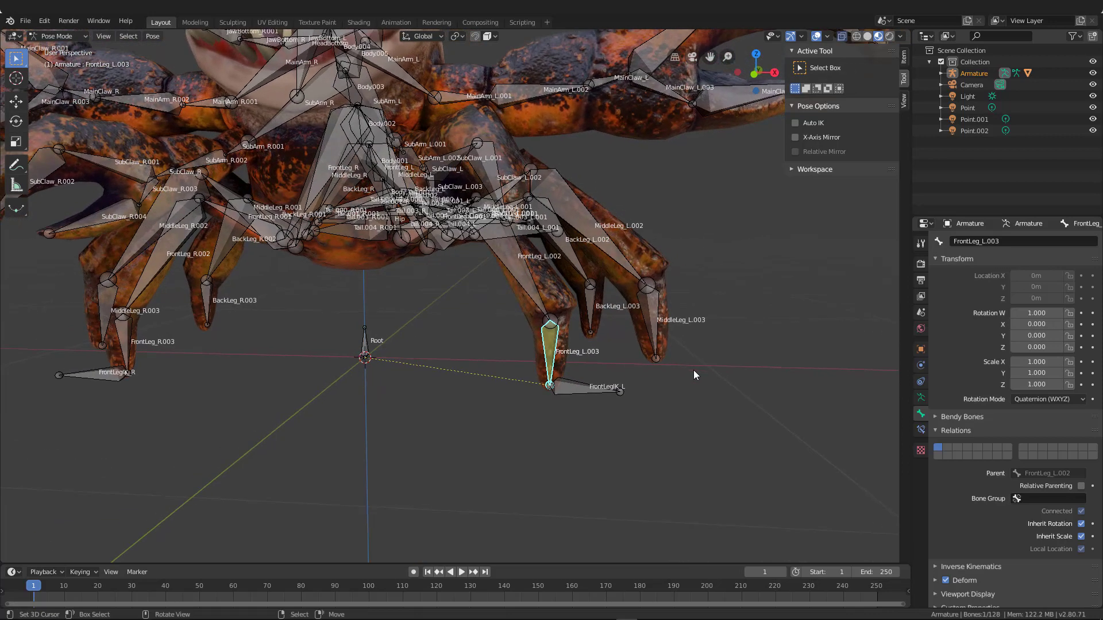
left_click(921, 431)
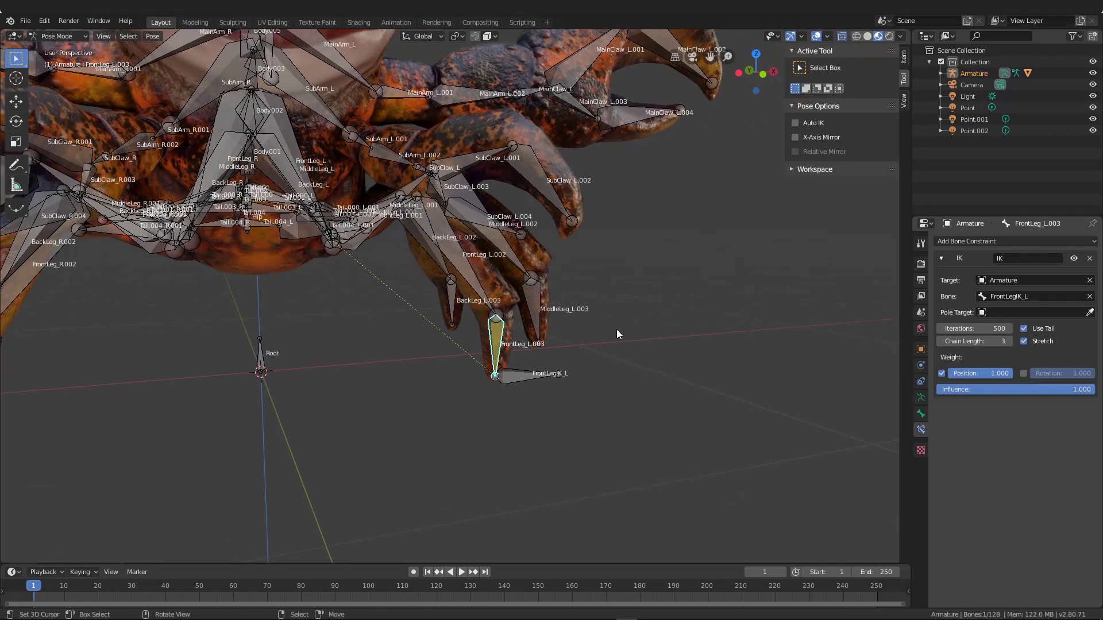
mouse_move(524, 378)
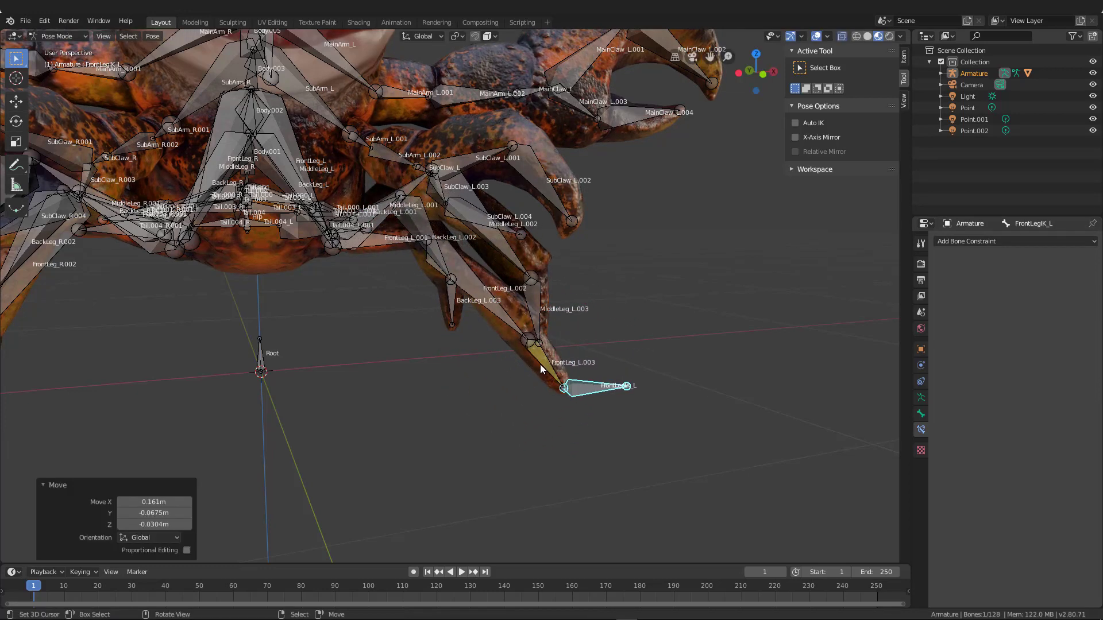
mouse_move(418, 264)
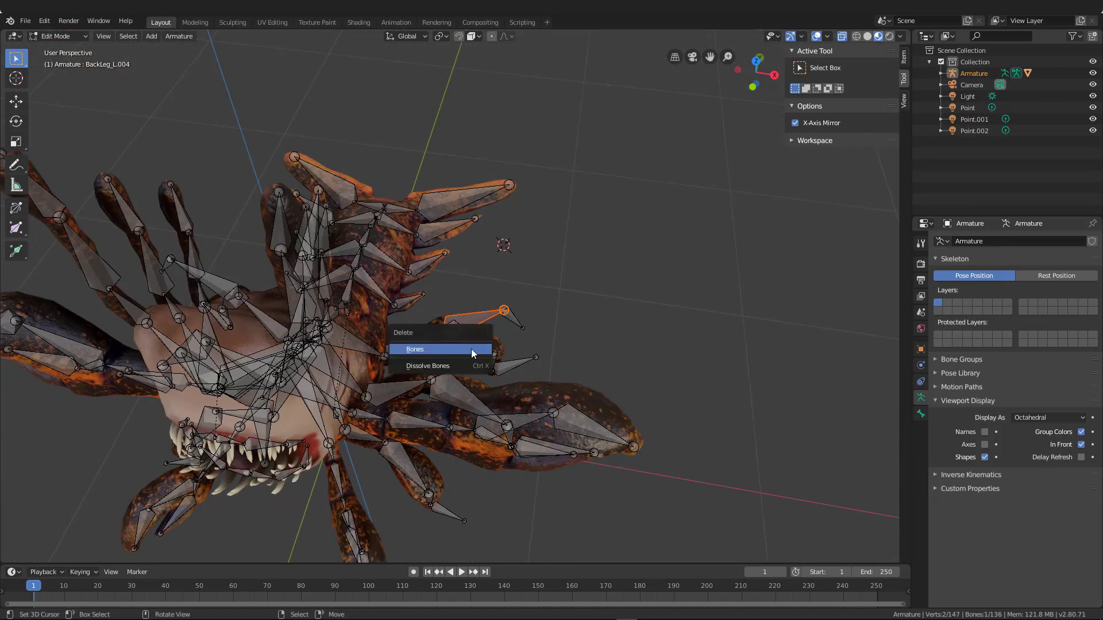
Delete the extra bones and name the small knee bone BackLegKneeIK_L
left_click(414, 349)
type("BackLegKne")
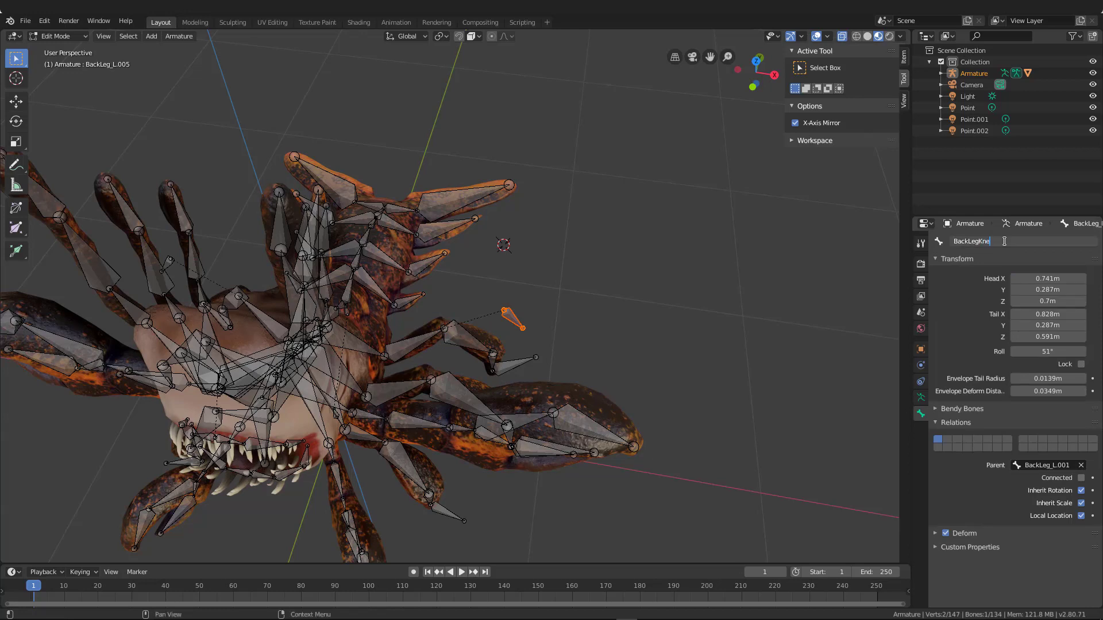
type("K")
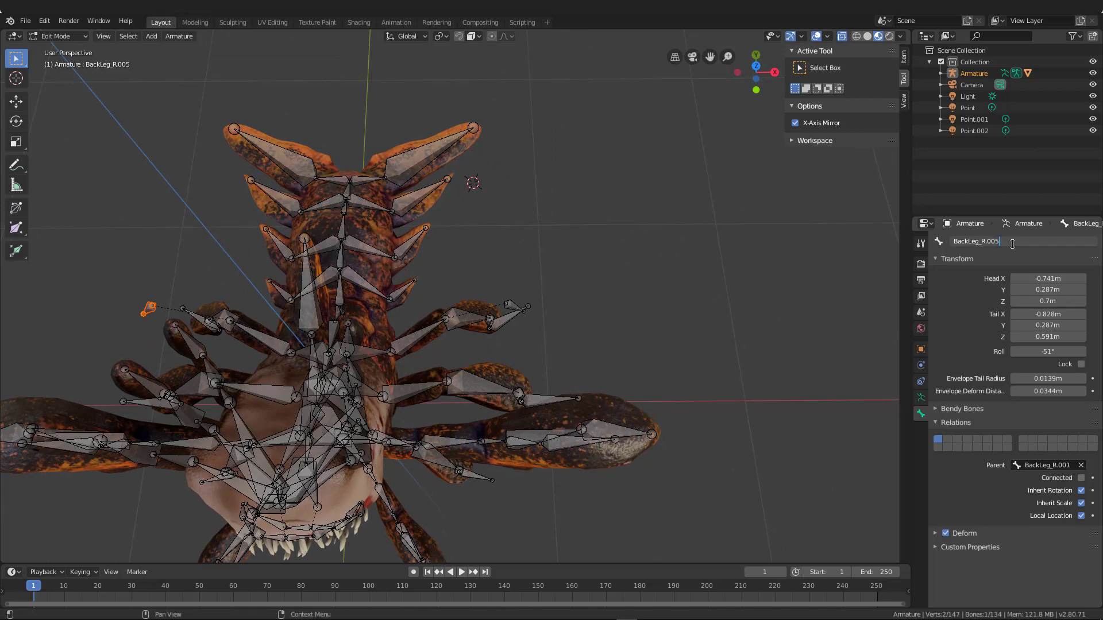
key("BackSpace")
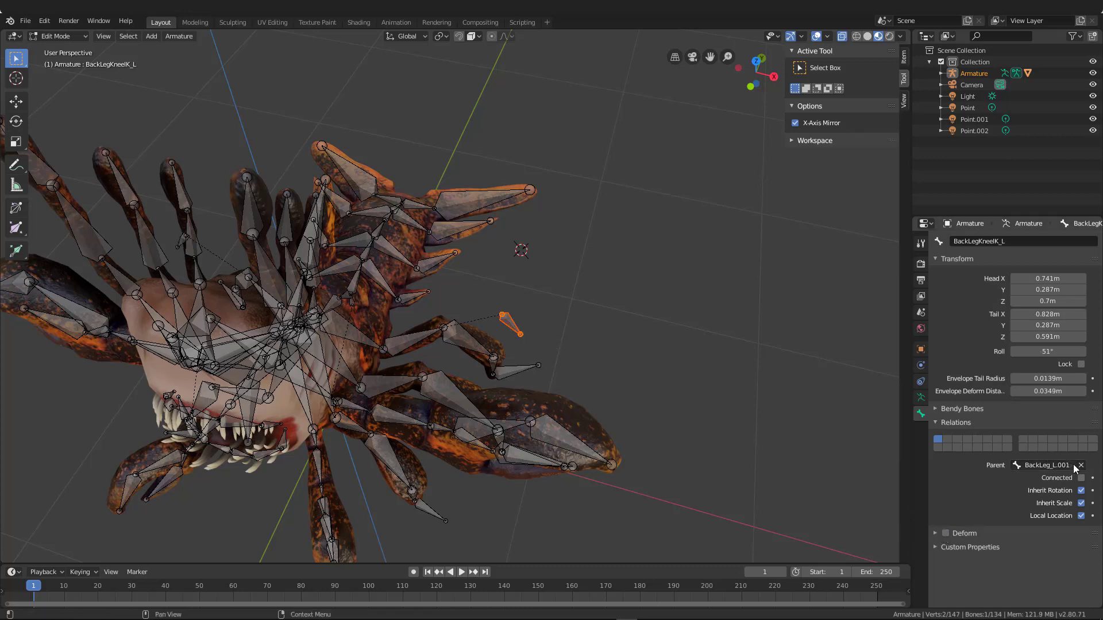
Clear BackLegKneeIK_L's parent, search 'back' for a new parent, and select a back-leg bone
left_click(1047, 465)
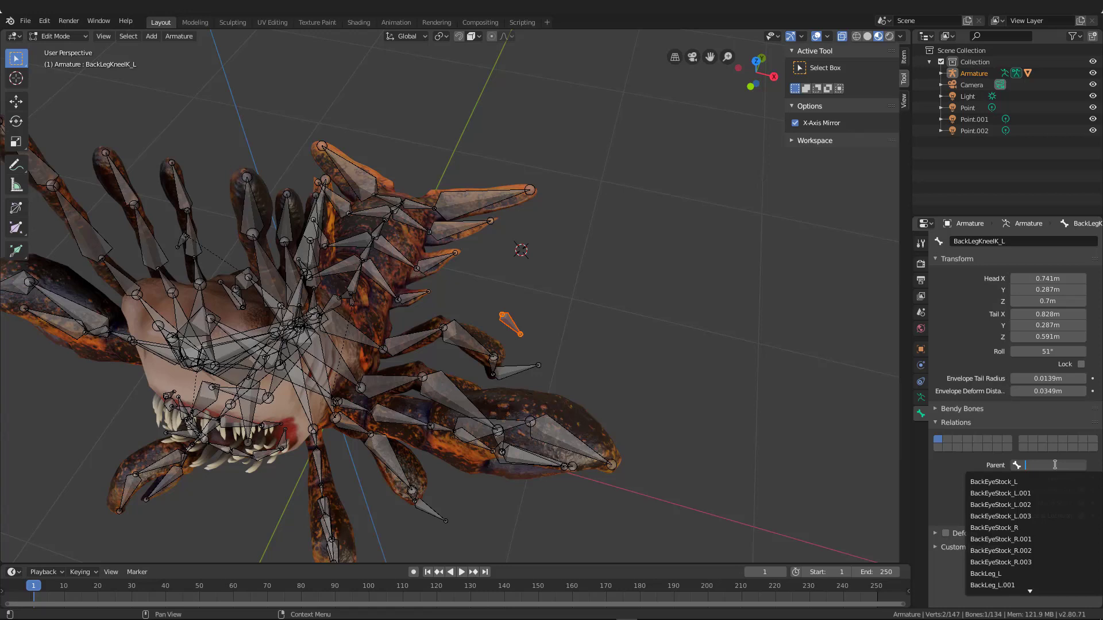
type("back")
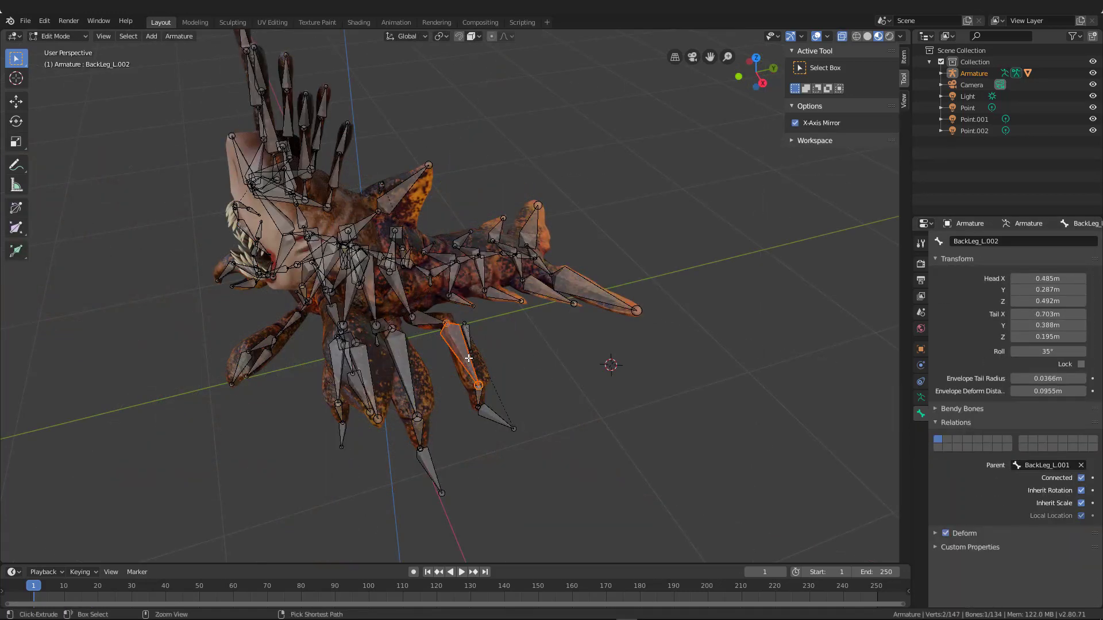
left_click(57, 35)
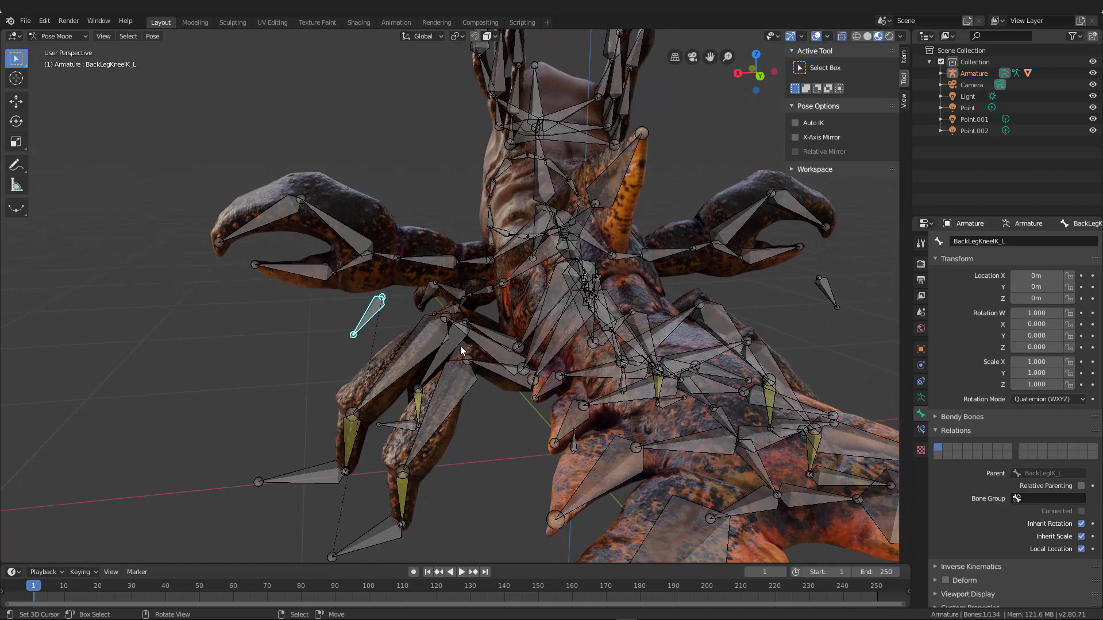
Select BackLegKneeIK_L and add an IK constraint to BackLeg_L.001 targeting it
left_click(499, 362)
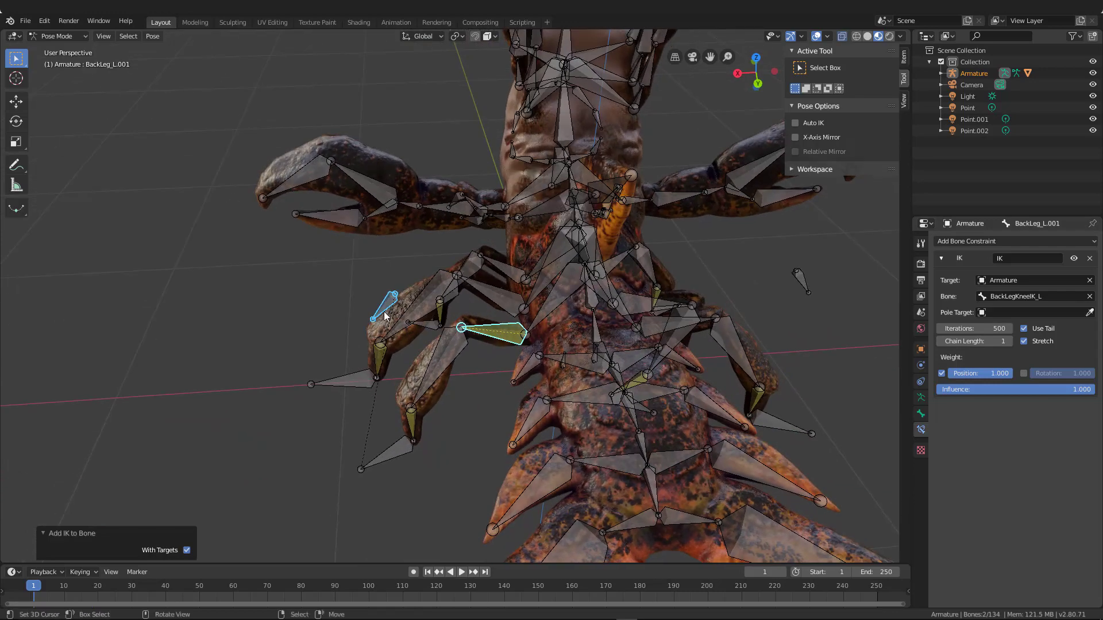
key("g")
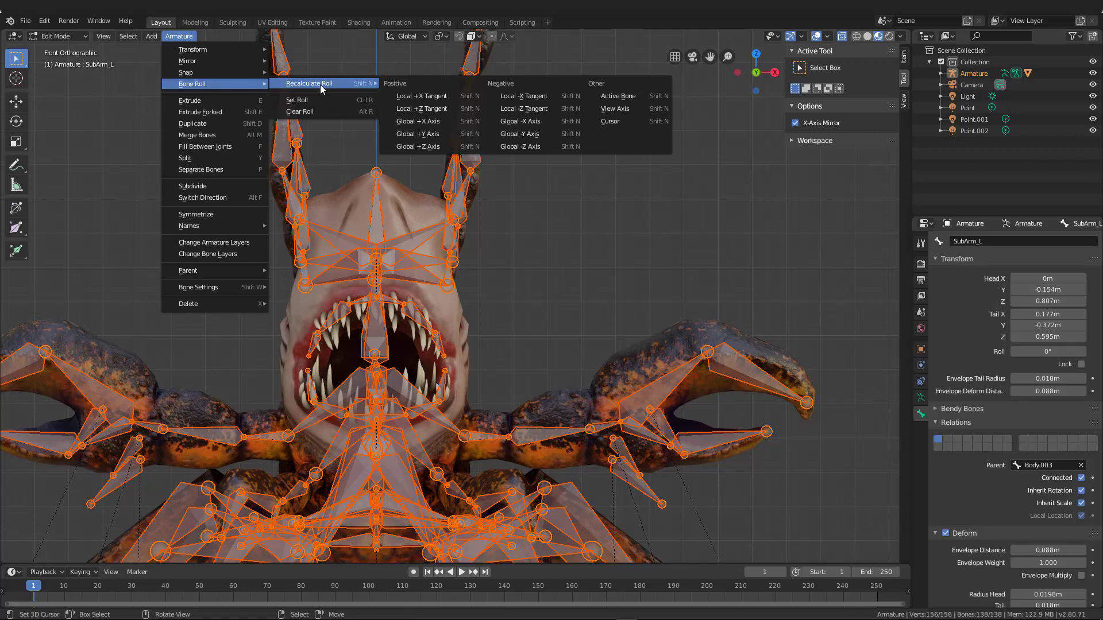
mouse_move(423, 96)
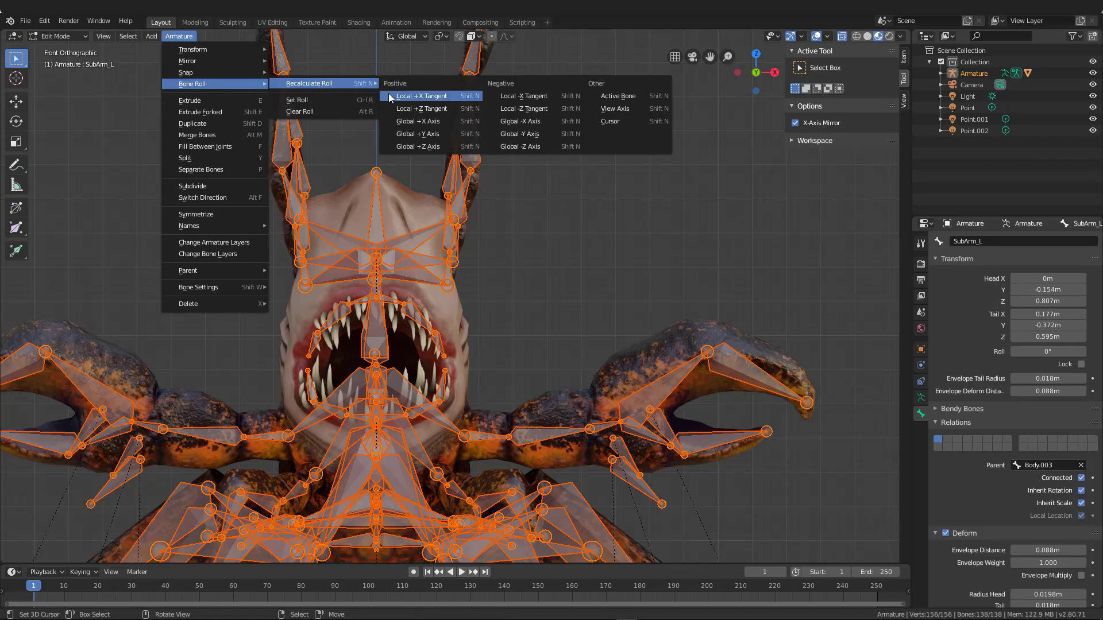
mouse_move(416, 121)
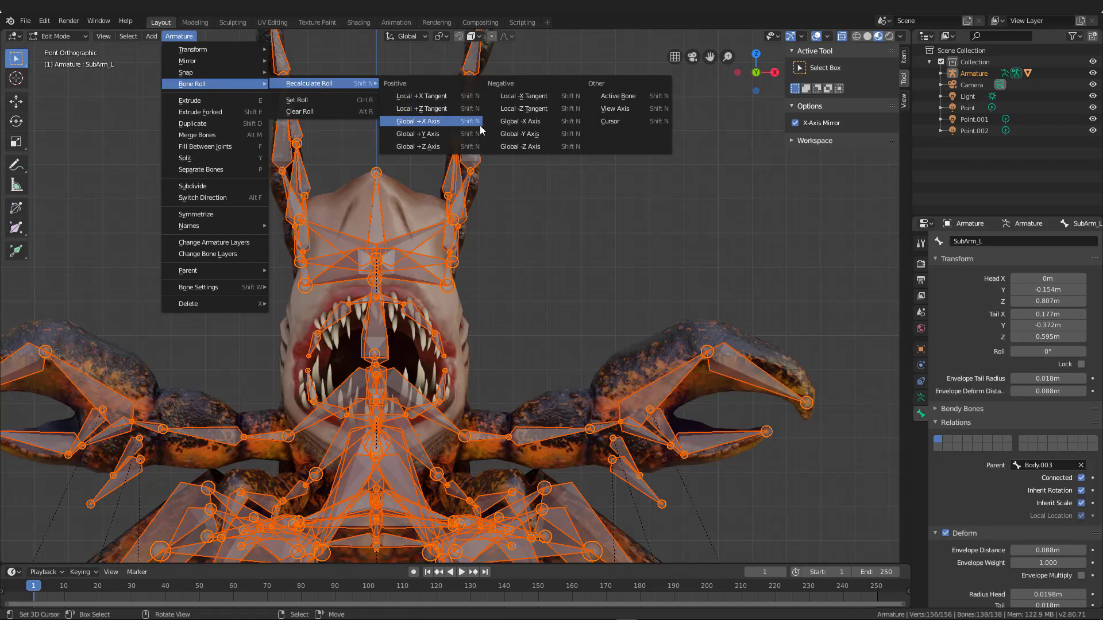
Recalculate all bone rolls via Global X, then Global Y, finally Local +Z Tangent
left_click(608, 122)
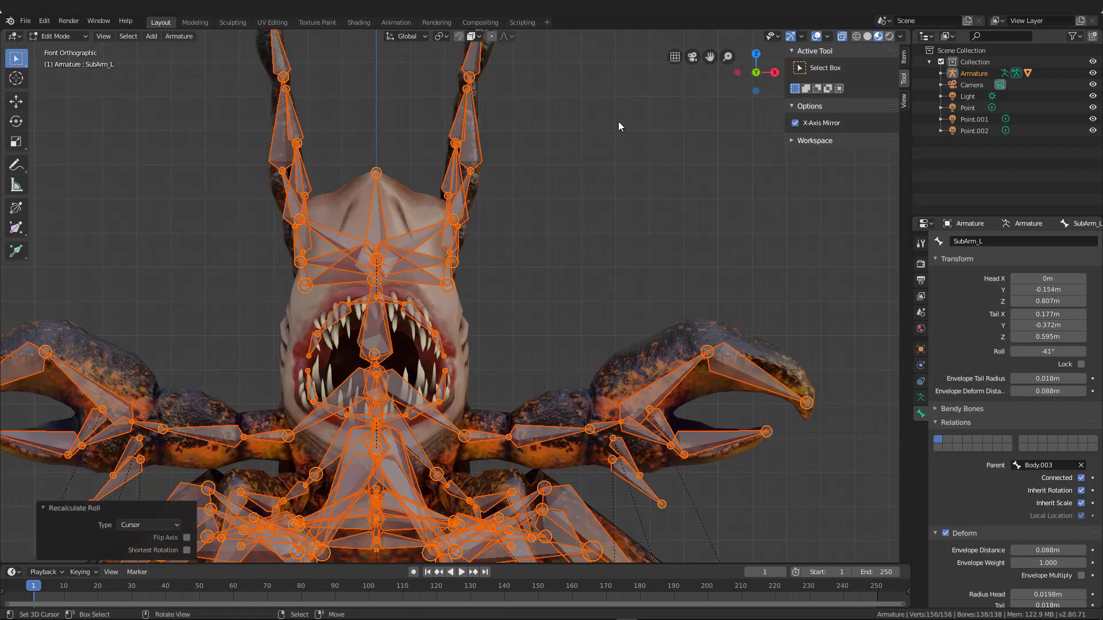
mouse_move(574, 157)
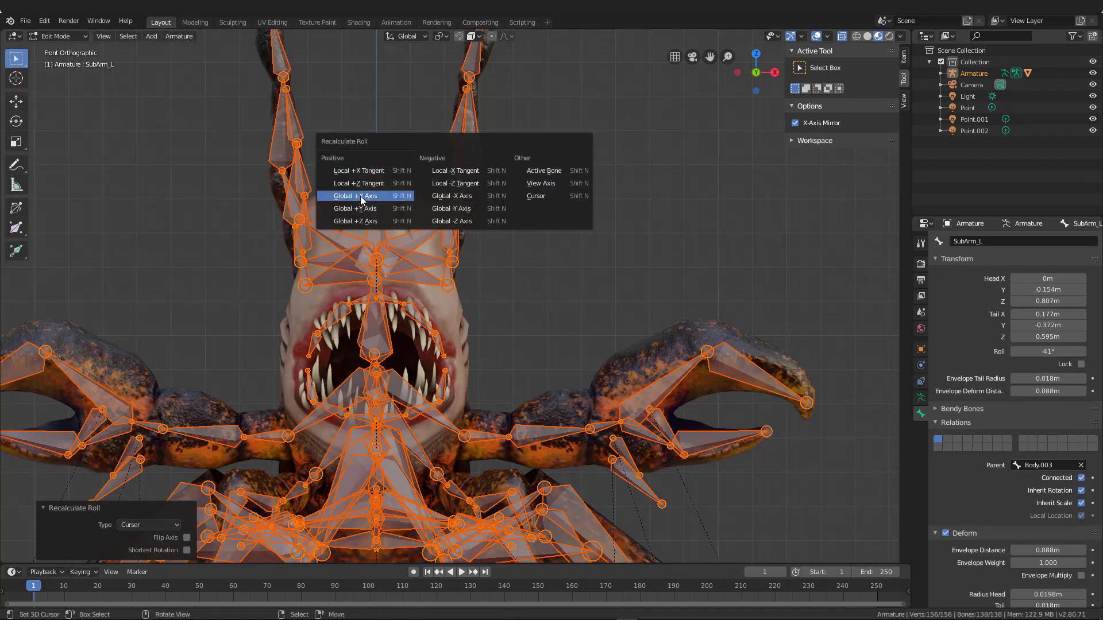
left_click(355, 195)
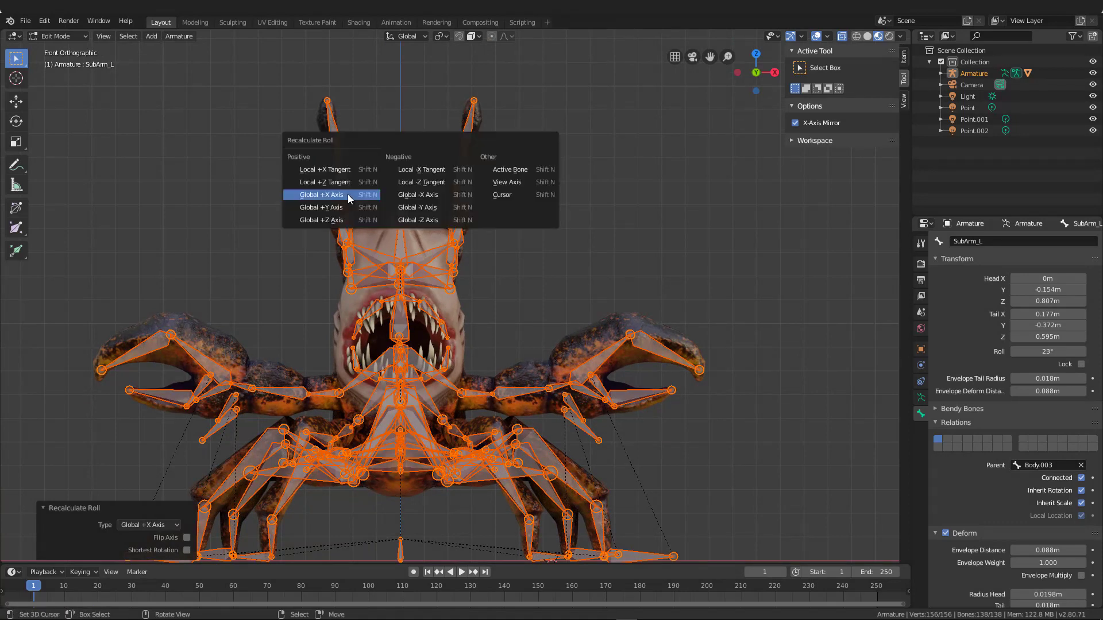
left_click(320, 207)
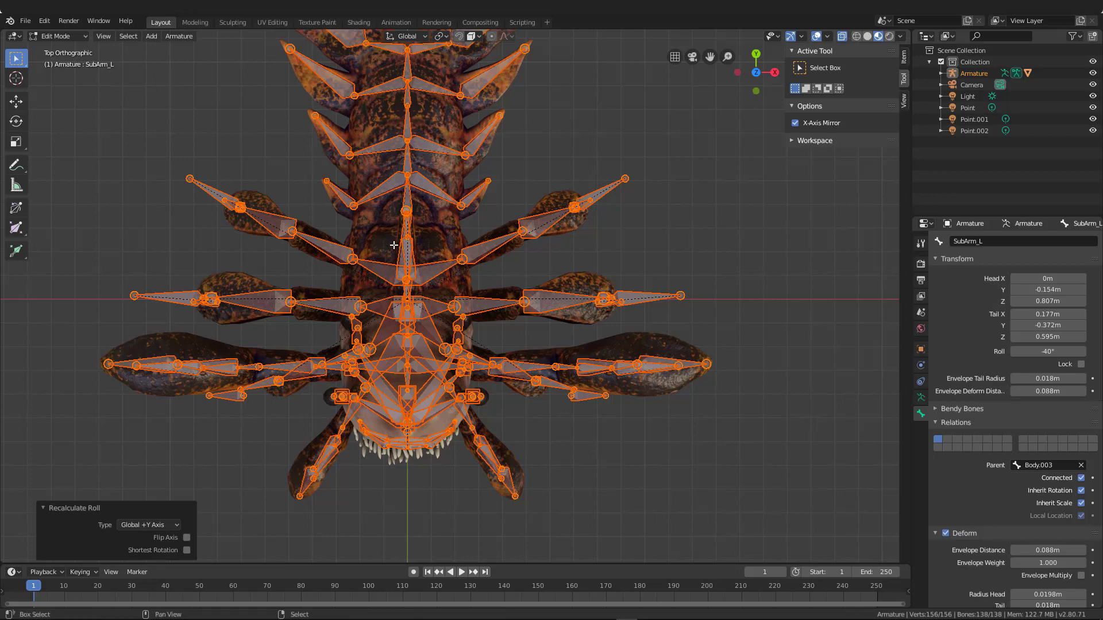
left_click(148, 524)
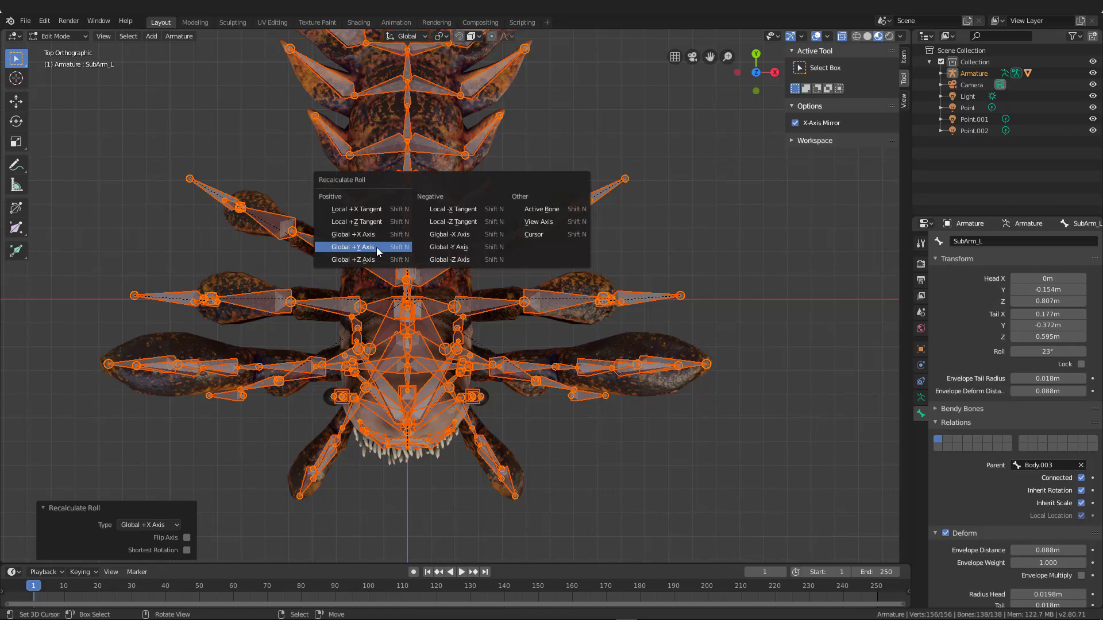
left_click(356, 209)
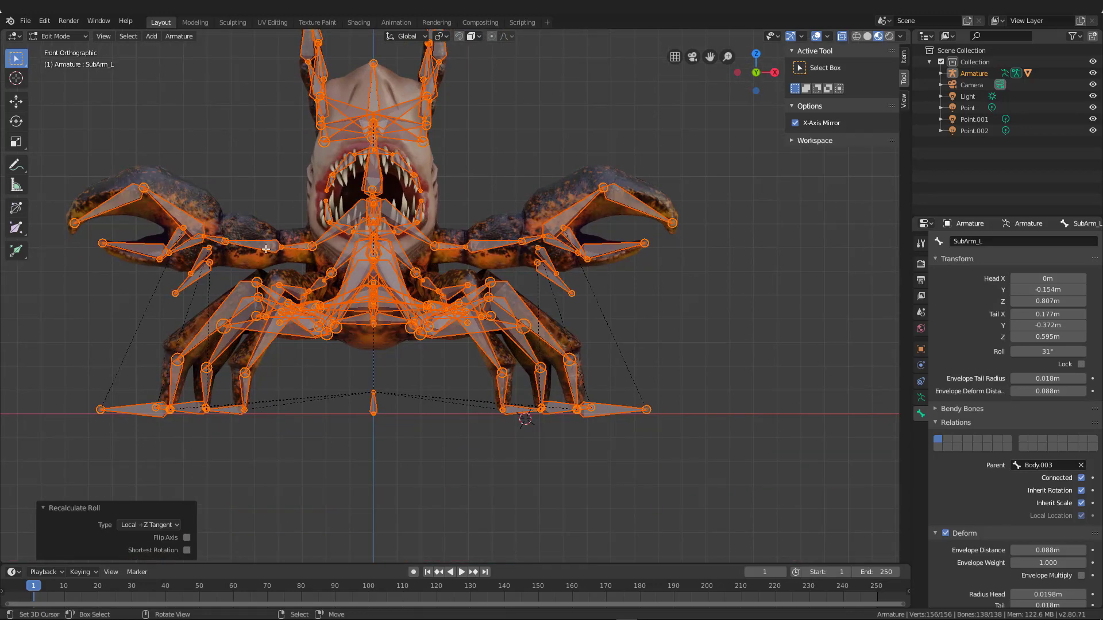
mouse_move(180, 249)
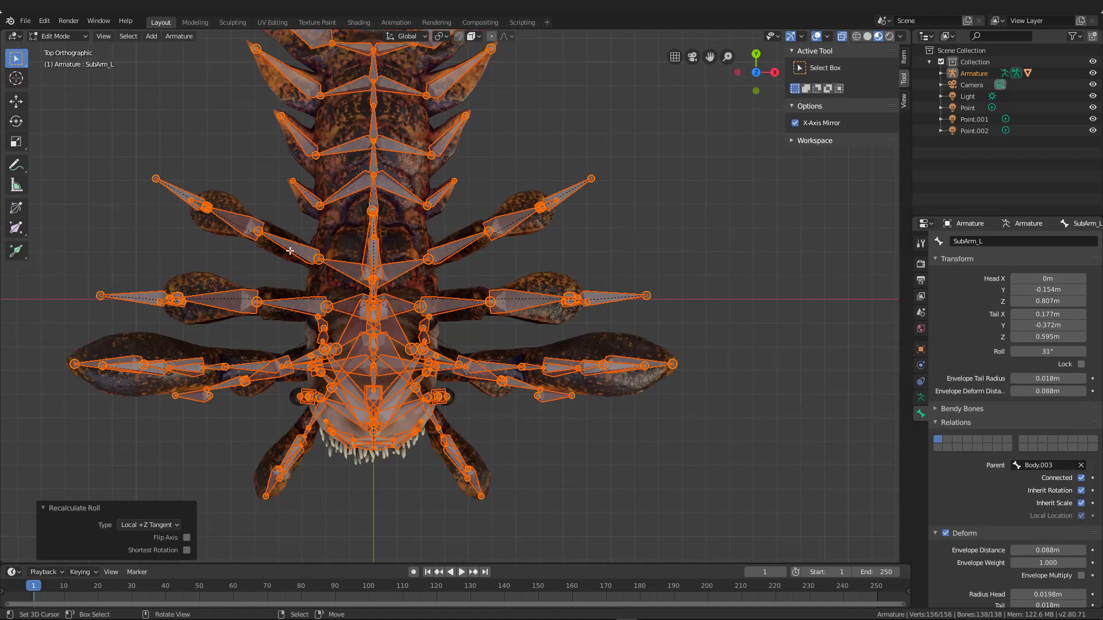
mouse_move(282, 256)
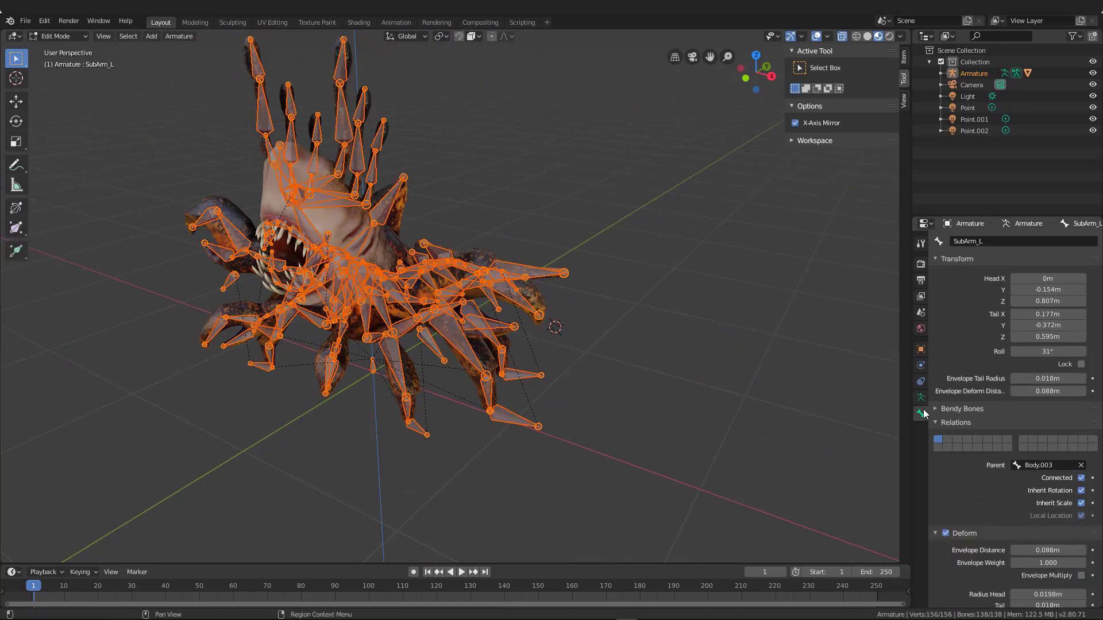
In Object Data properties, set Viewport Display 'Display As' to Stick
left_click(1048, 465)
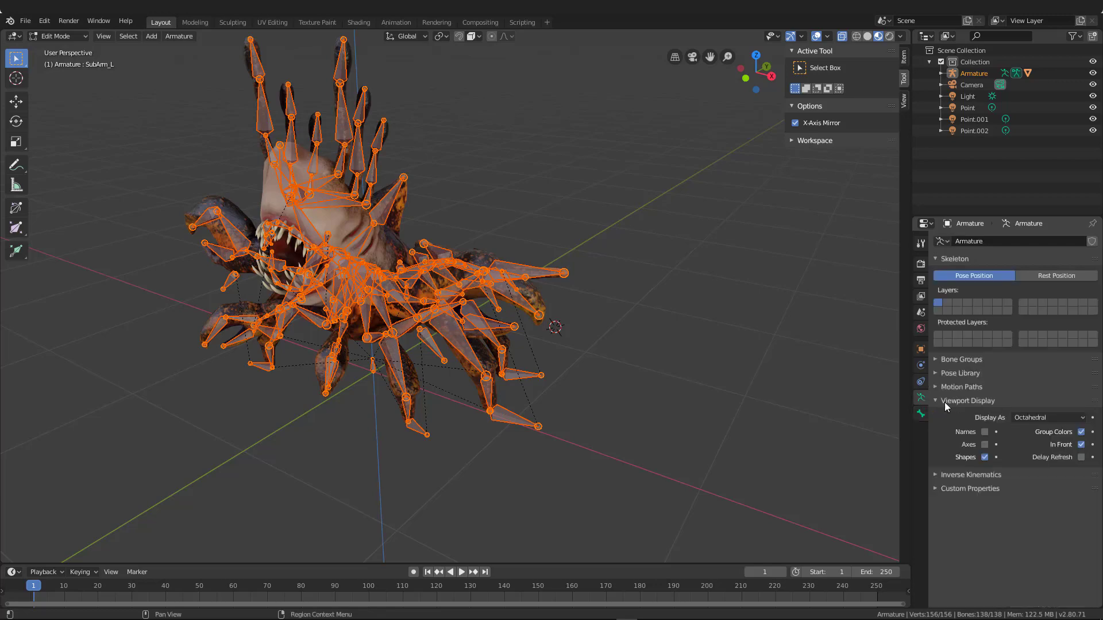
left_click(1047, 417)
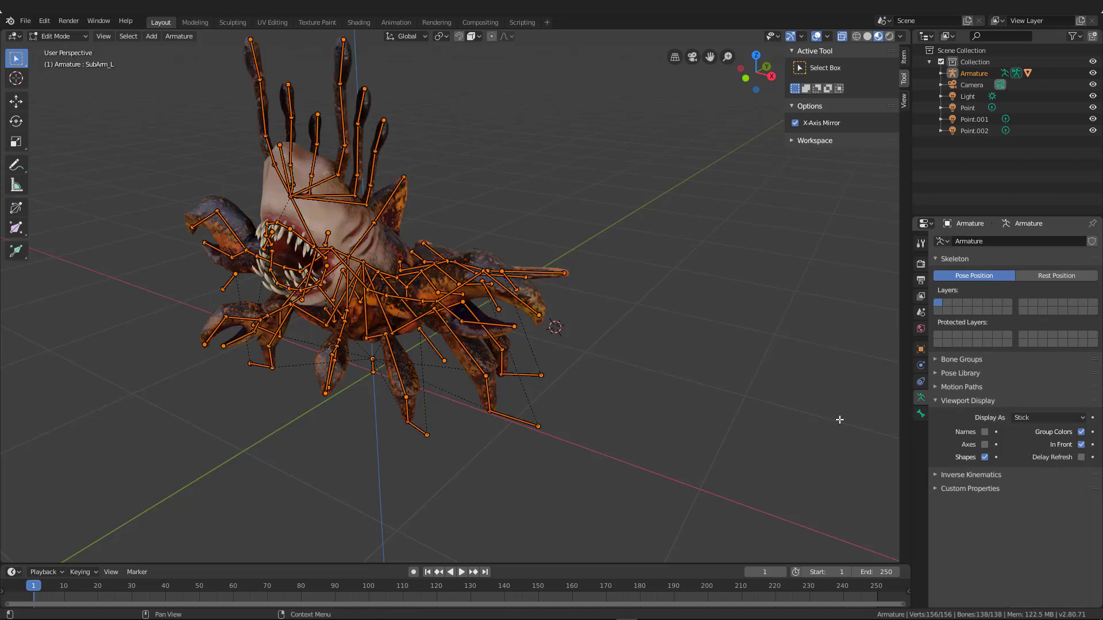